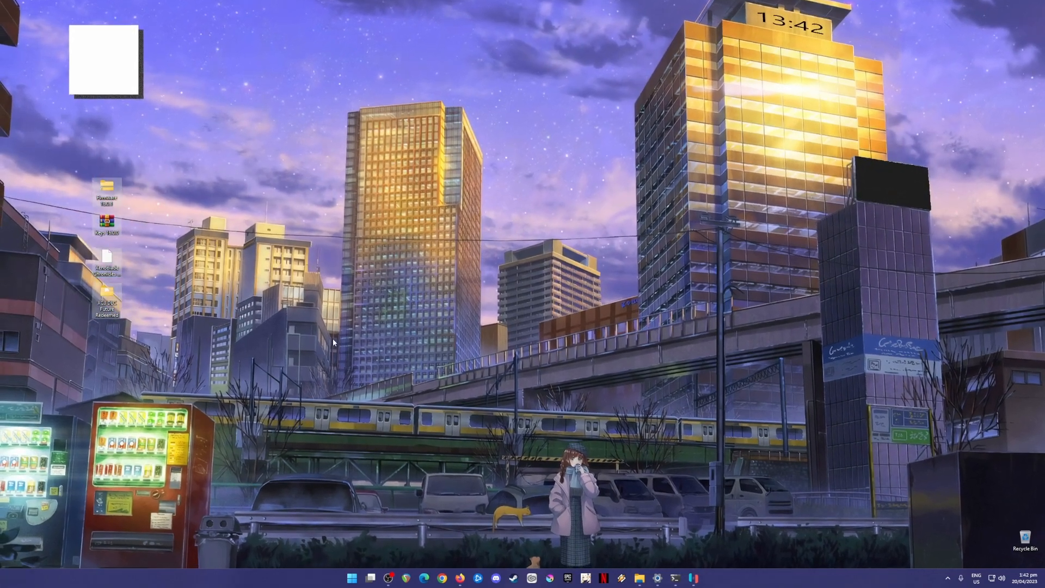
# Step: Restore the Ryujinx game library, scroll through the list, then minimize it
pyautogui.click(693, 578)
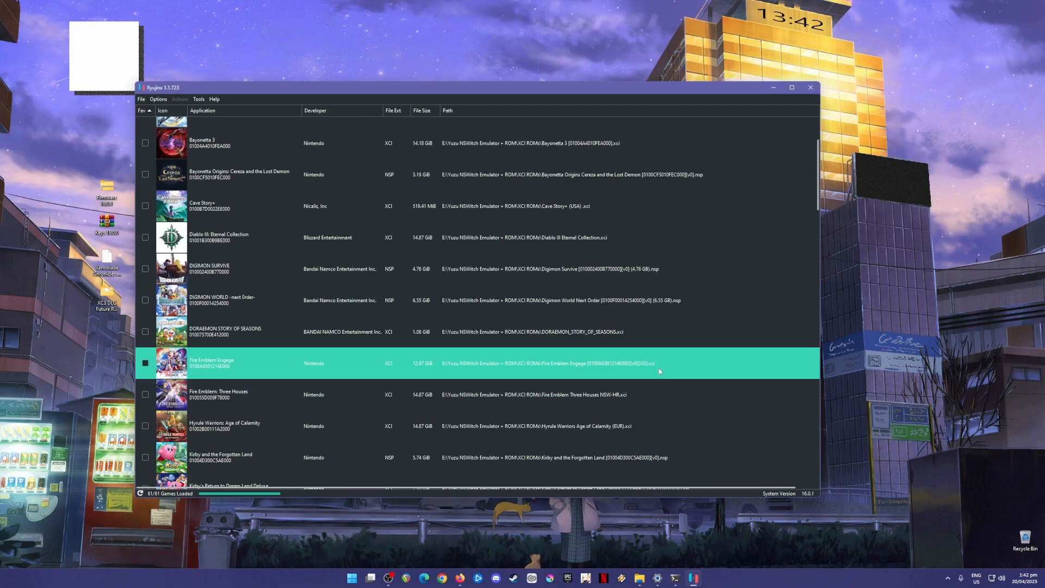
pyautogui.scroll(-3)
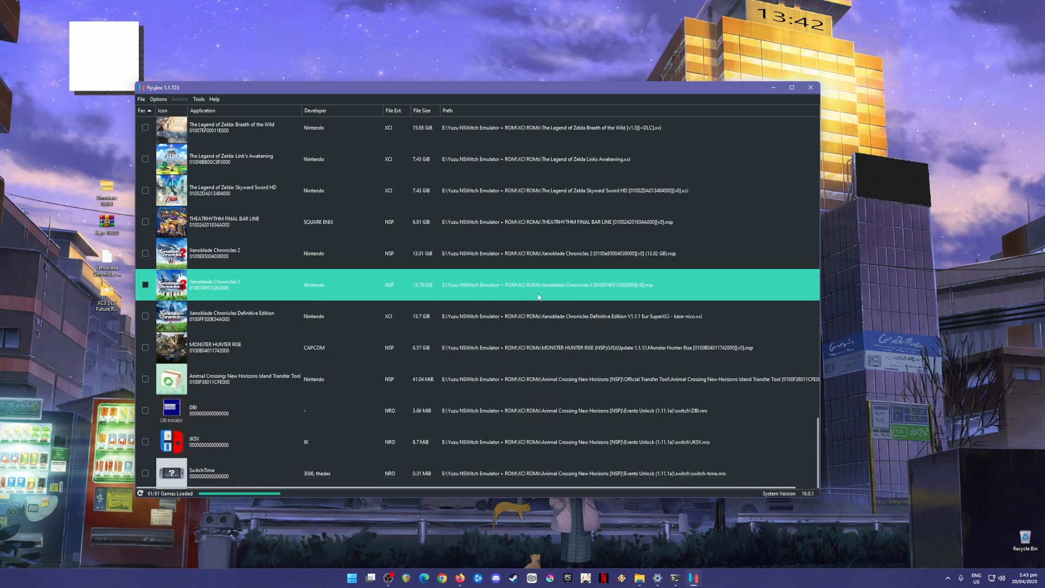
pyautogui.moveTo(601, 294)
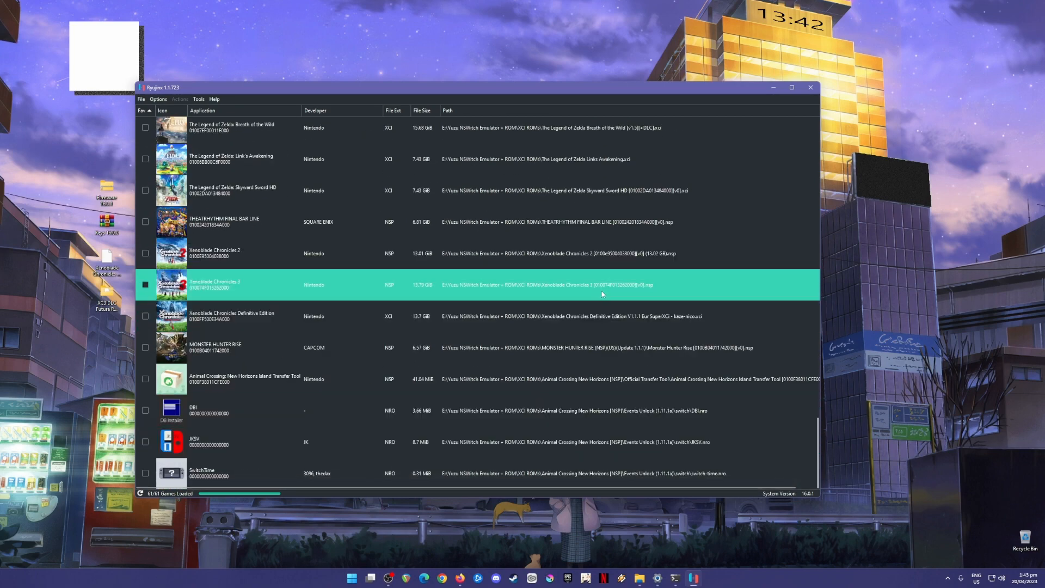
pyautogui.moveTo(606, 294)
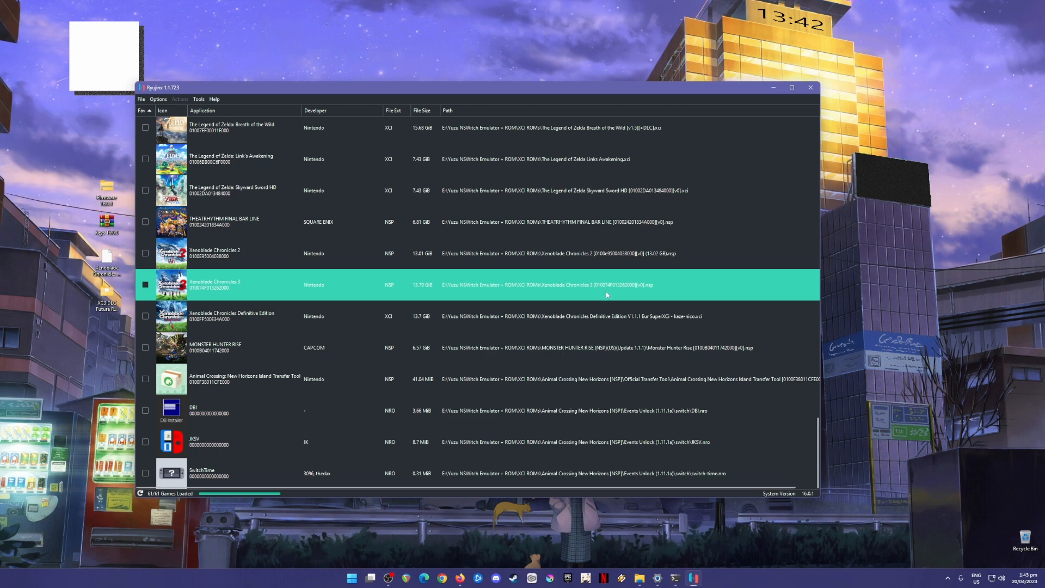
pyautogui.moveTo(608, 295)
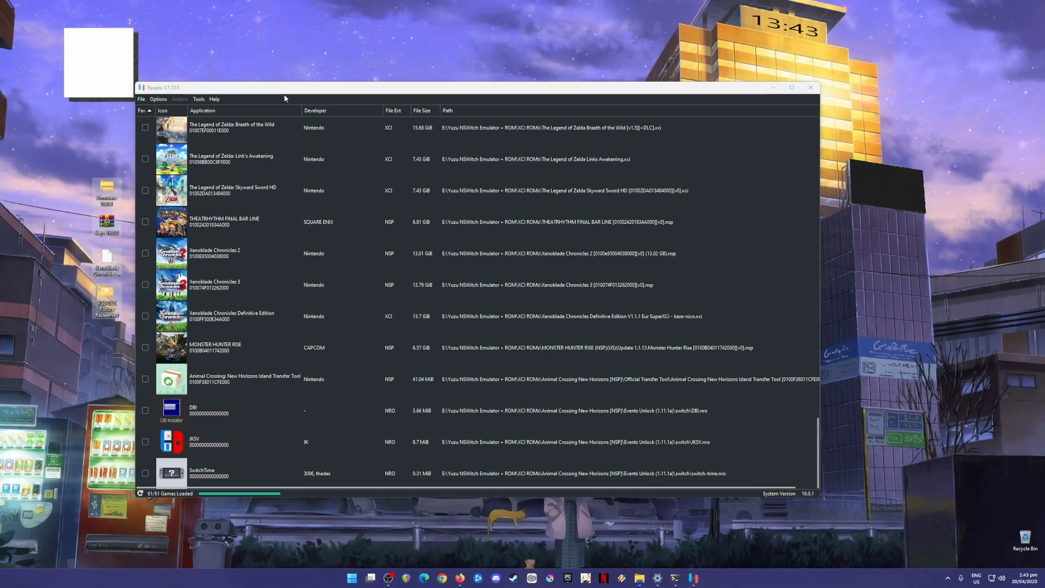
pyautogui.click(232, 128)
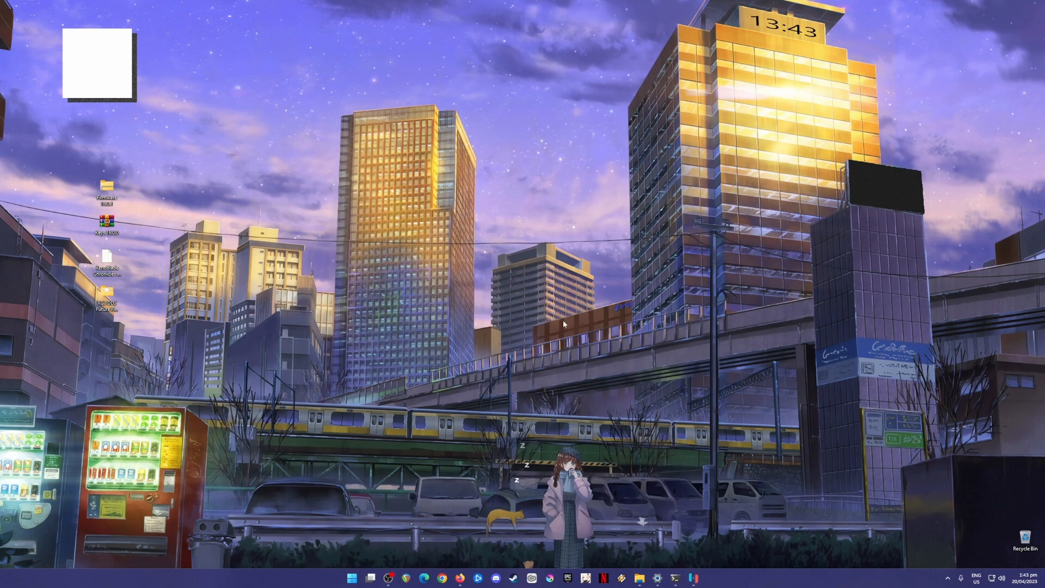
# Step: Search the web for 'ryujinx', then bring the Ryujinx library back
pyautogui.click(389, 579)
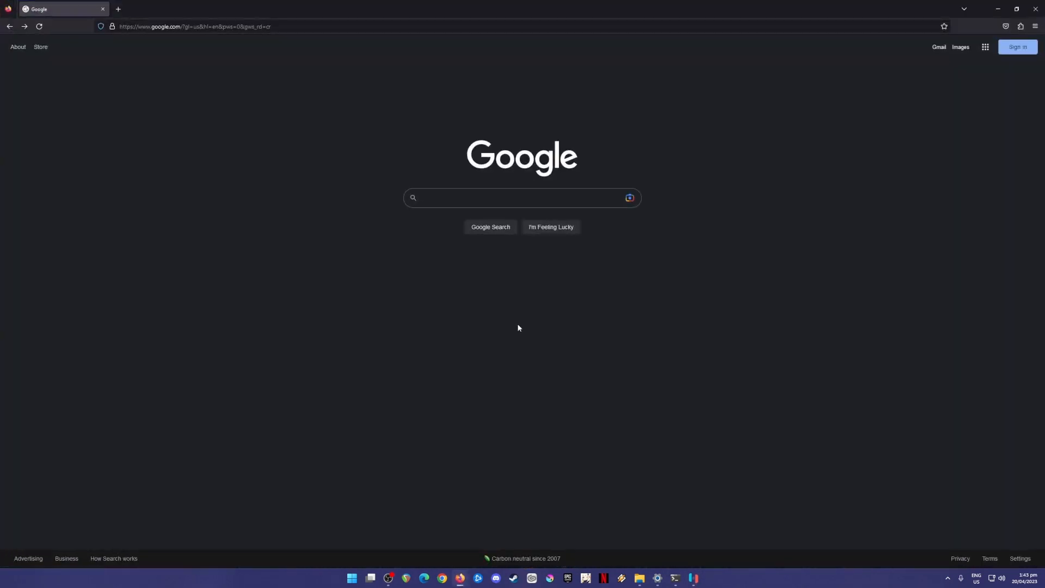
pyautogui.write('ryujinx')
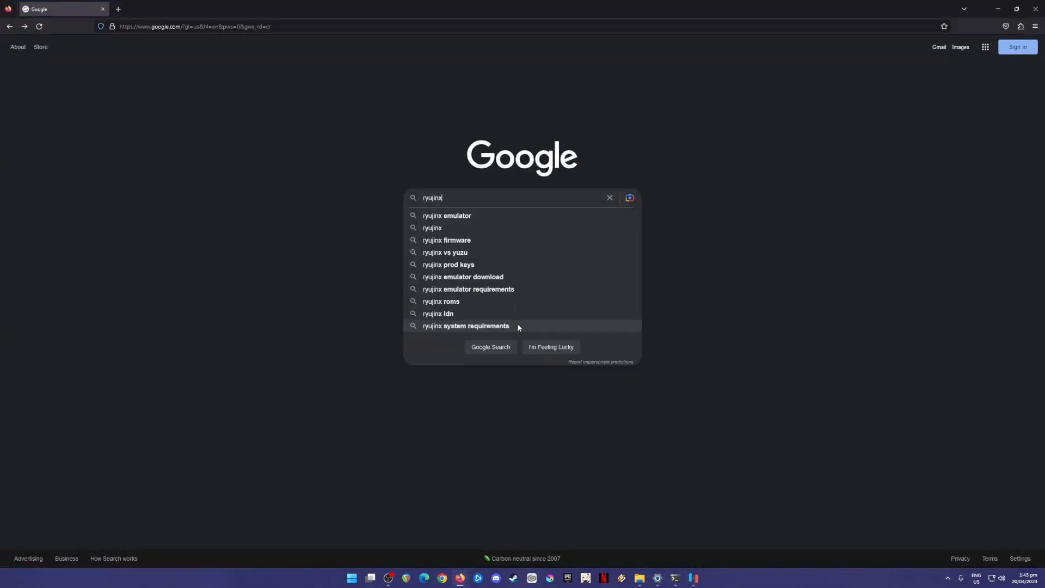
pyautogui.click(447, 216)
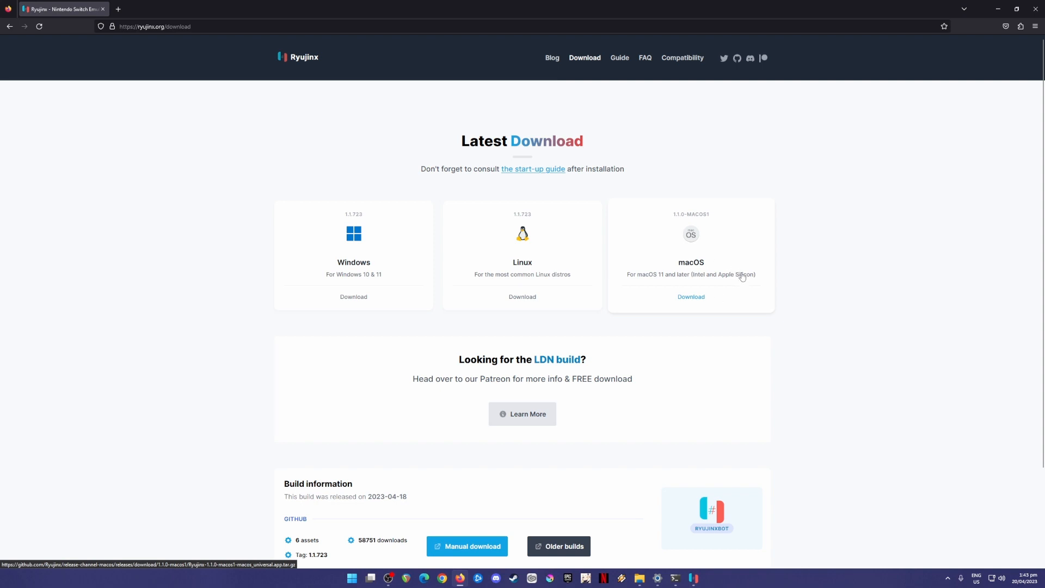
pyautogui.moveTo(615, 226)
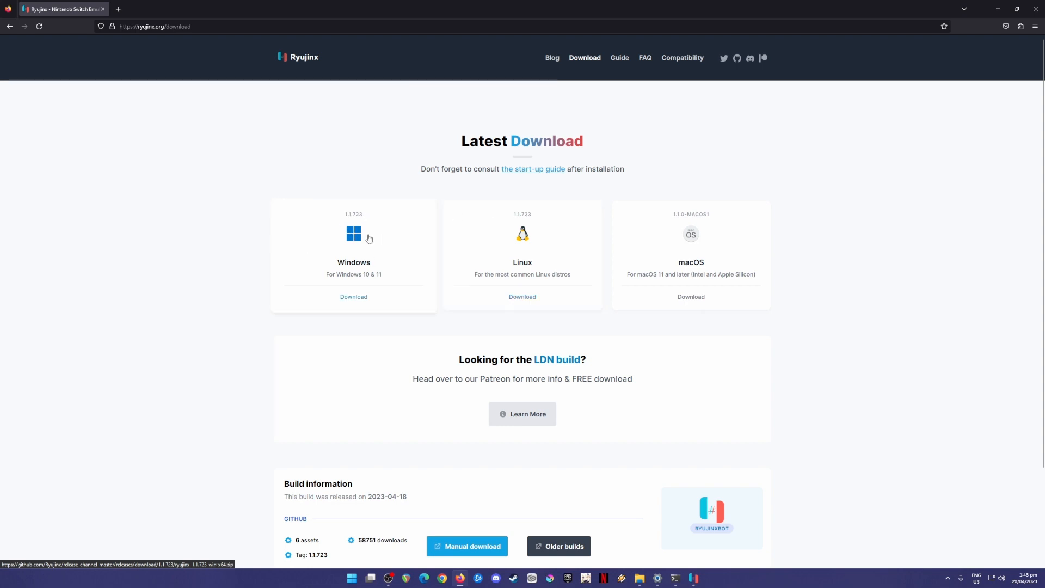
pyautogui.moveTo(378, 251)
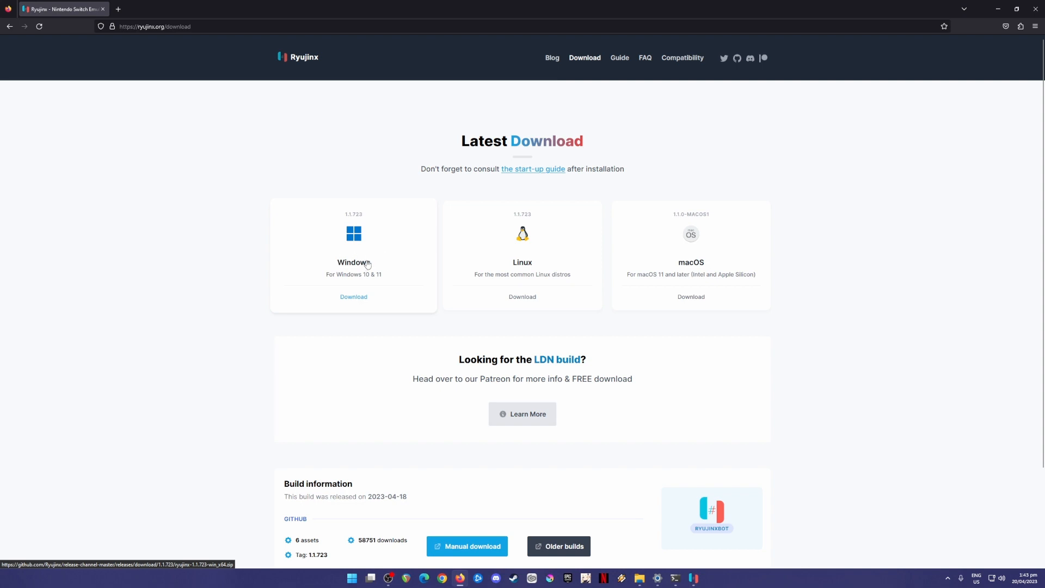
pyautogui.moveTo(360, 278)
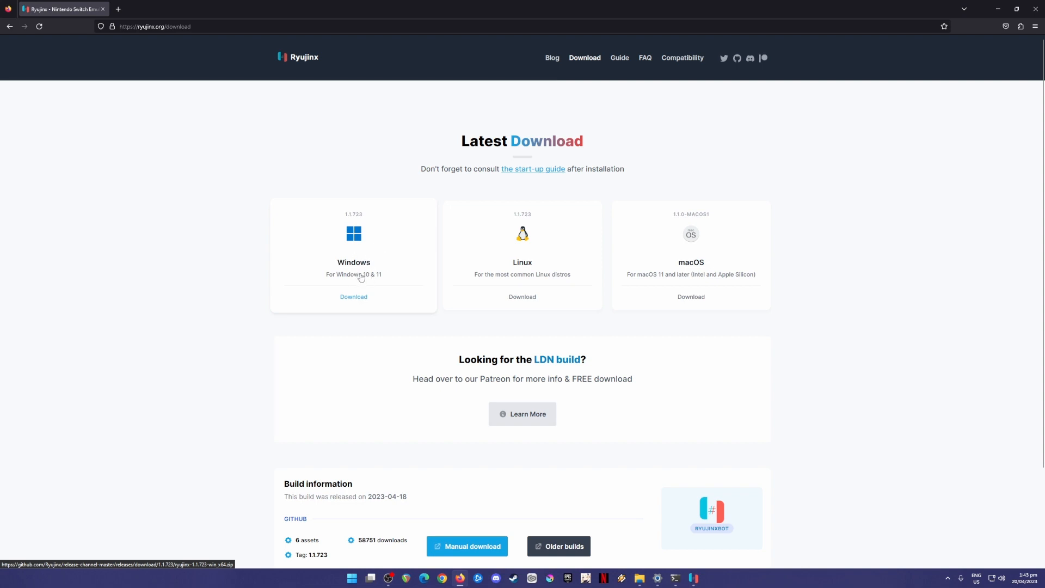
pyautogui.moveTo(375, 279)
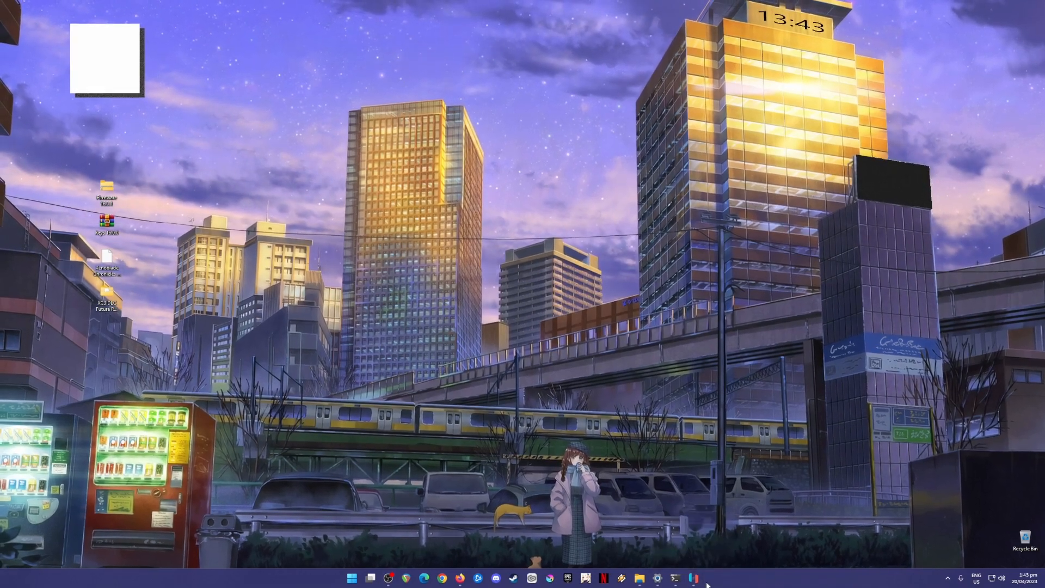
pyautogui.click(692, 578)
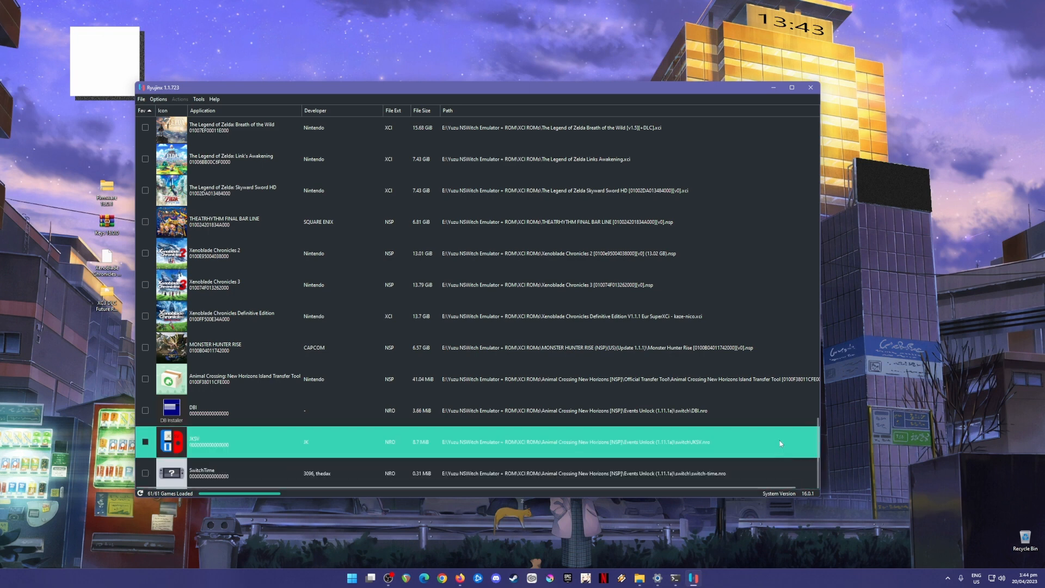
pyautogui.moveTo(793, 442)
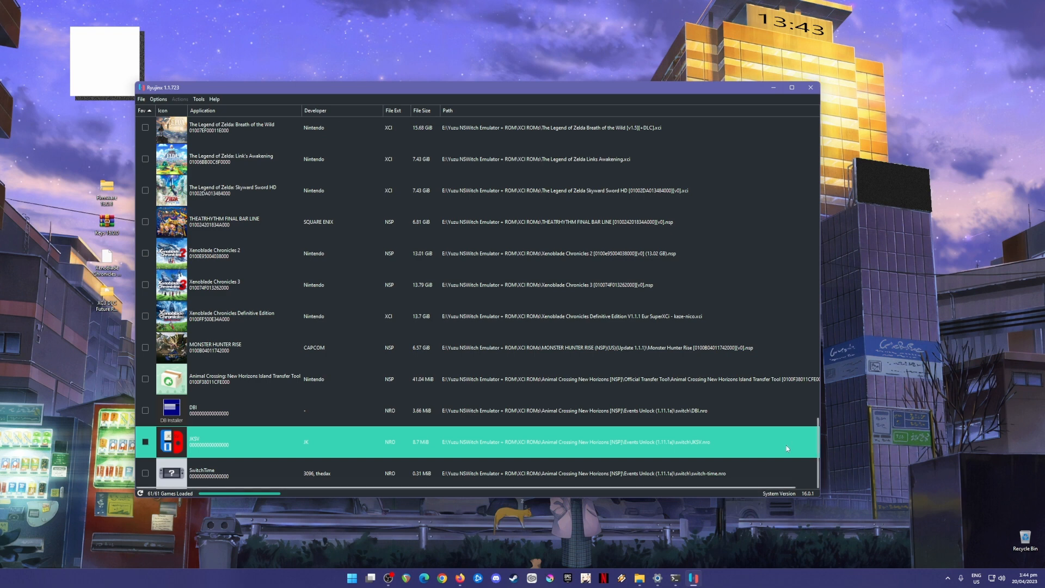
pyautogui.moveTo(797, 443)
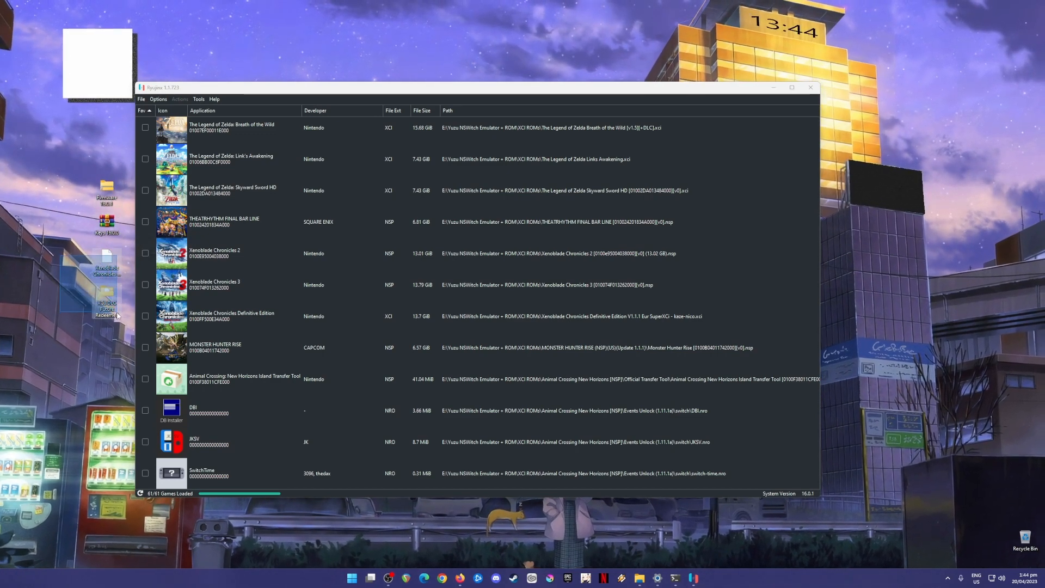
pyautogui.moveTo(107, 303)
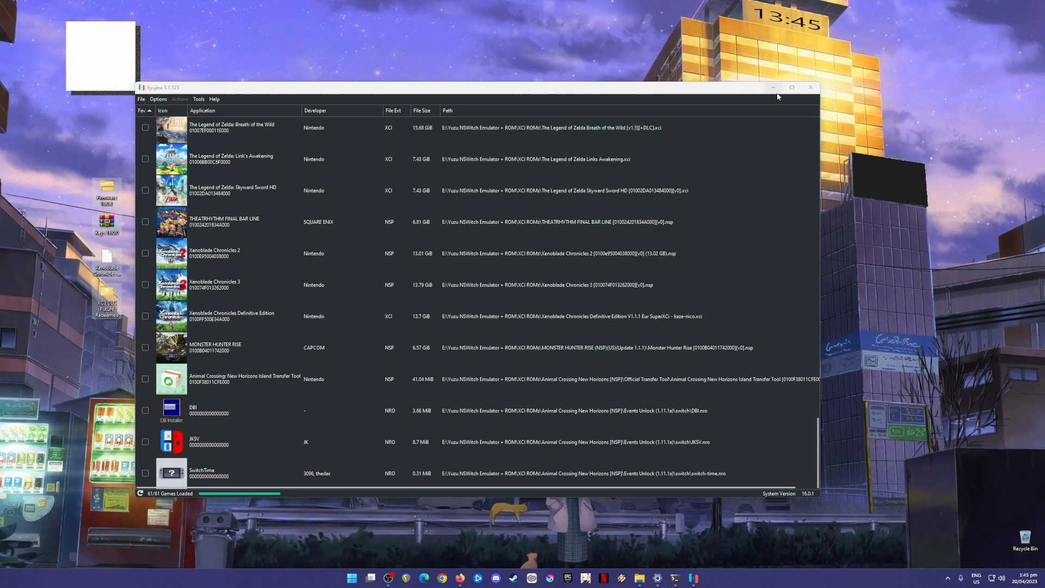
pyautogui.click(811, 87)
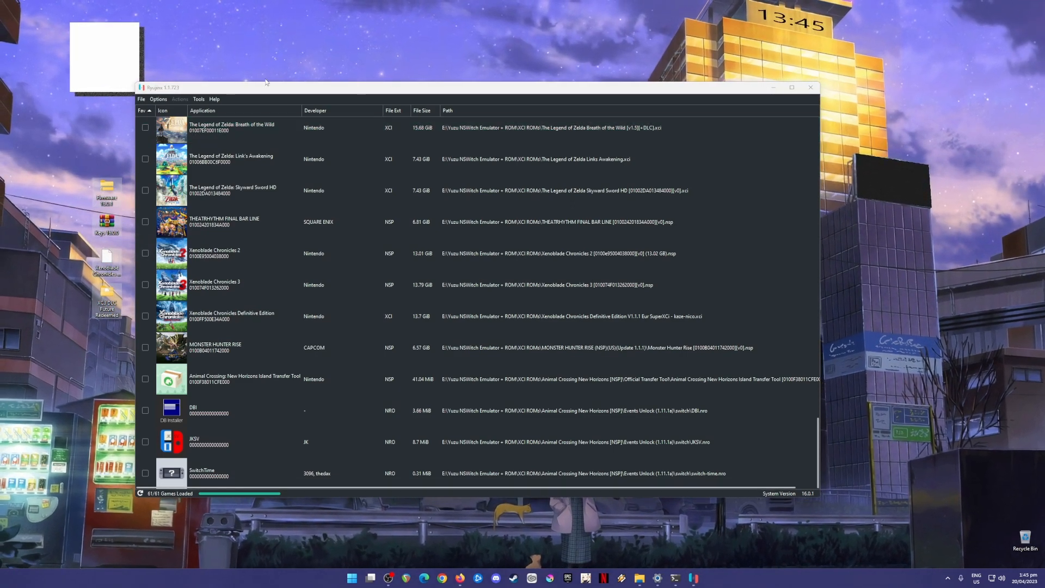
pyautogui.click(142, 99)
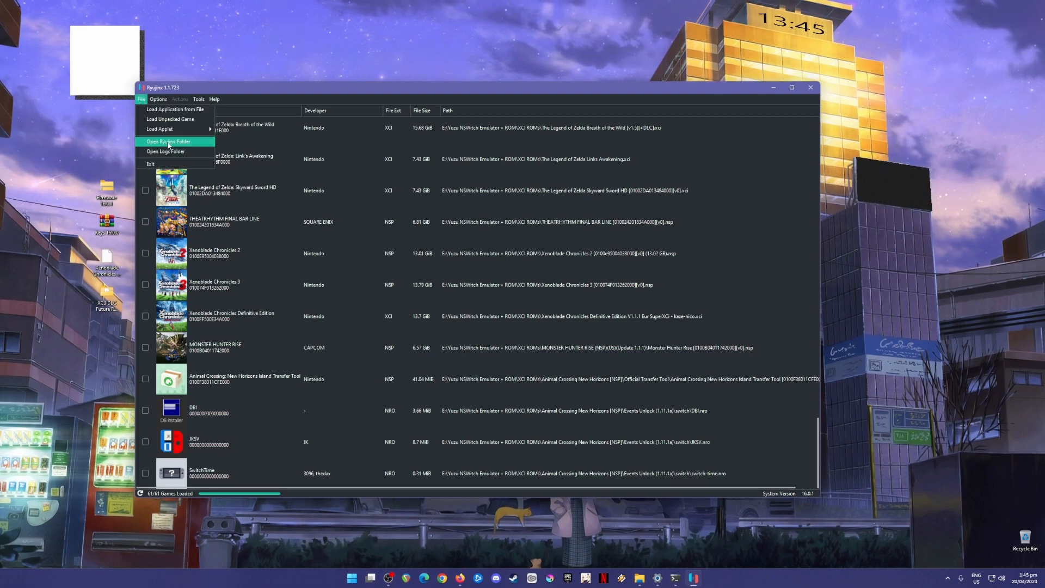
pyautogui.click(168, 141)
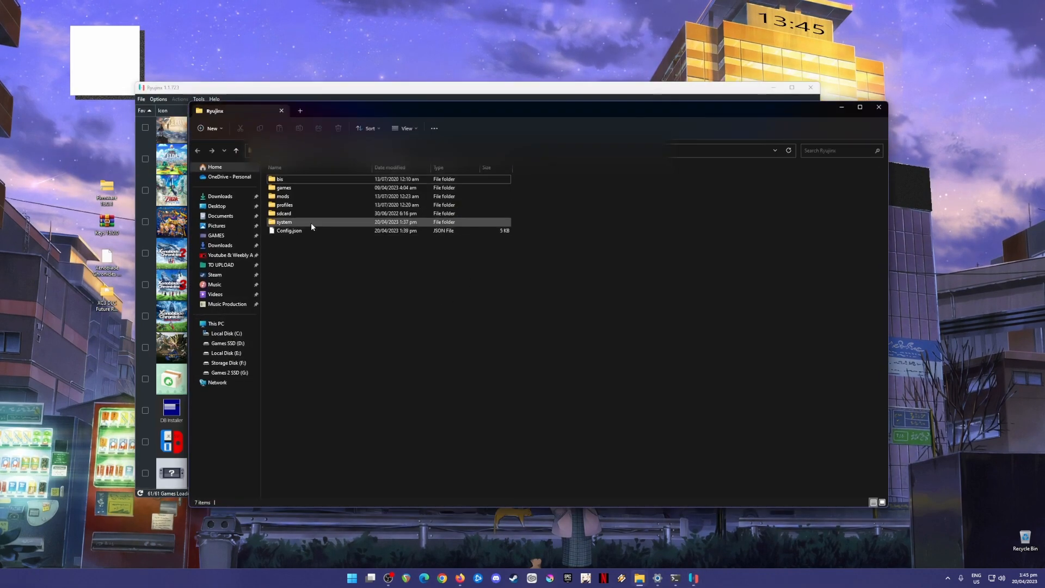
pyautogui.doubleClick(283, 222)
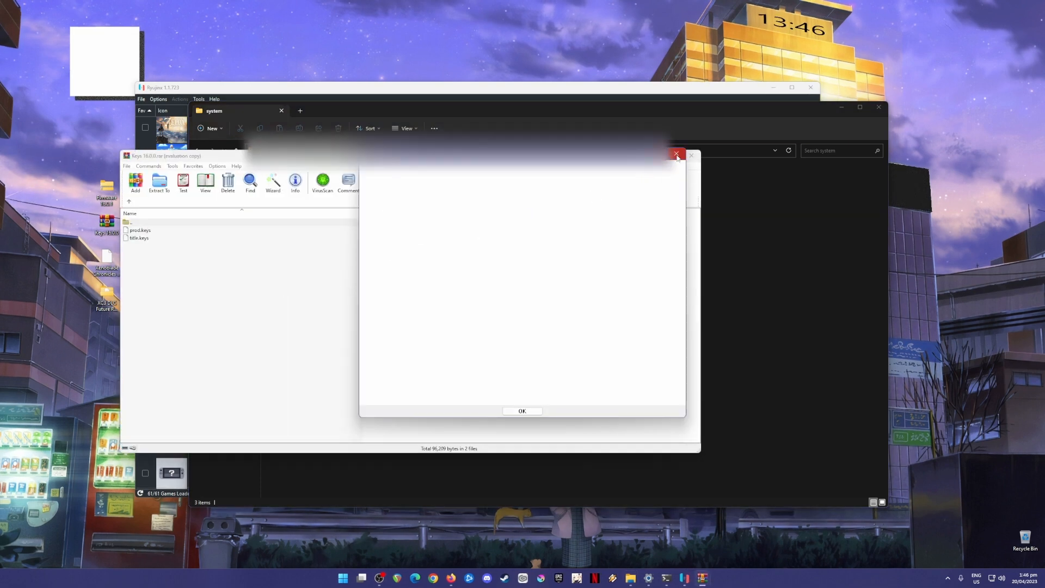
pyautogui.click(522, 411)
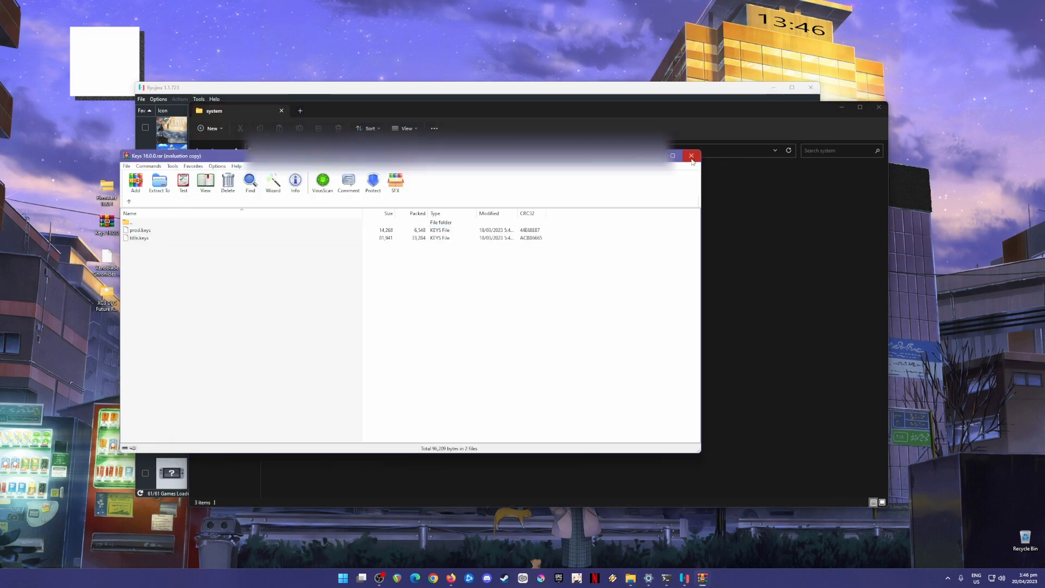
pyautogui.click(692, 156)
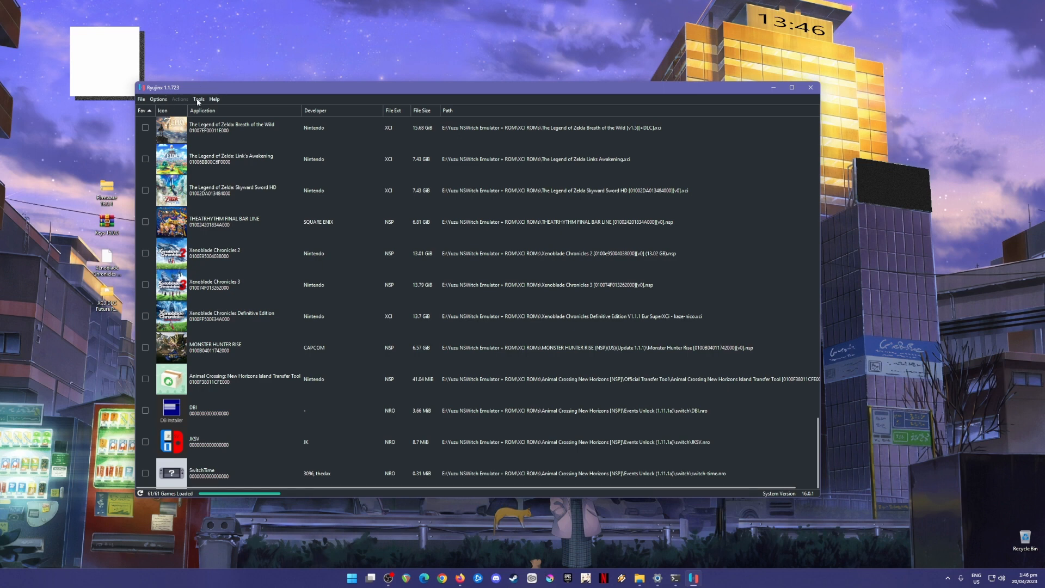
# Step: Install Firmware 16.0.1 from Tools and dismiss the installed message
pyautogui.click(198, 99)
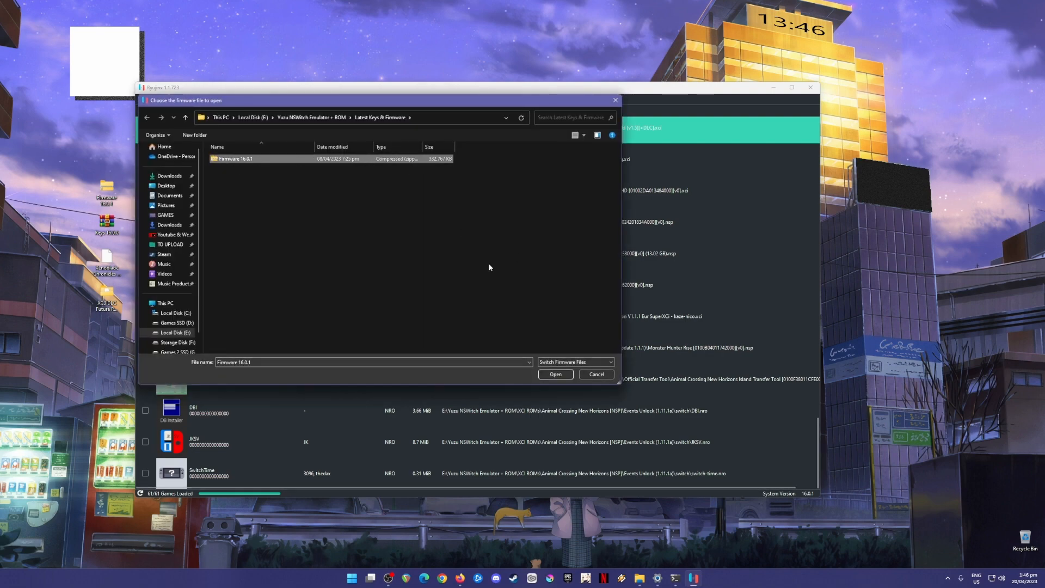
pyautogui.click(555, 374)
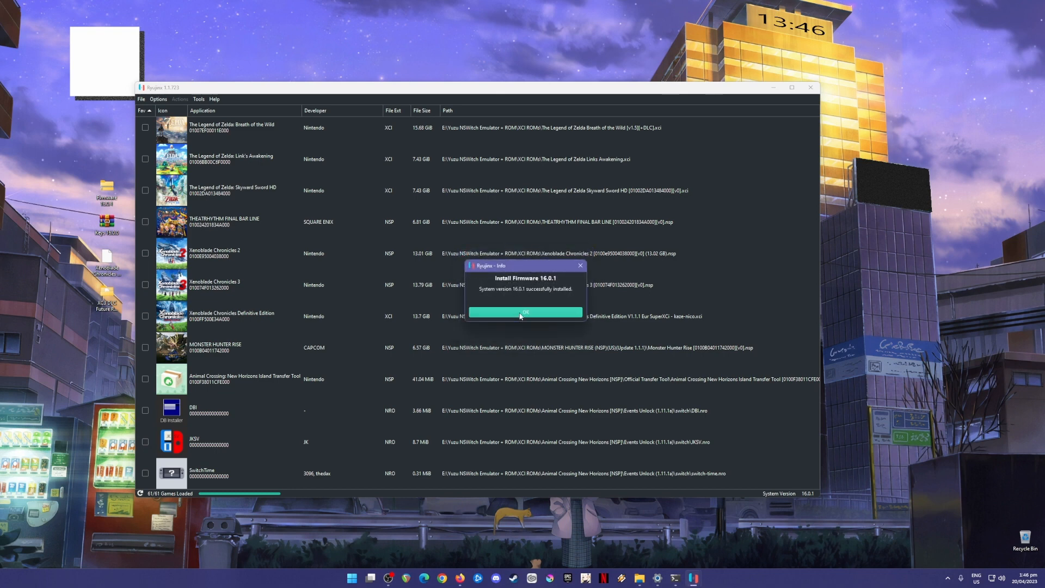
pyautogui.click(525, 312)
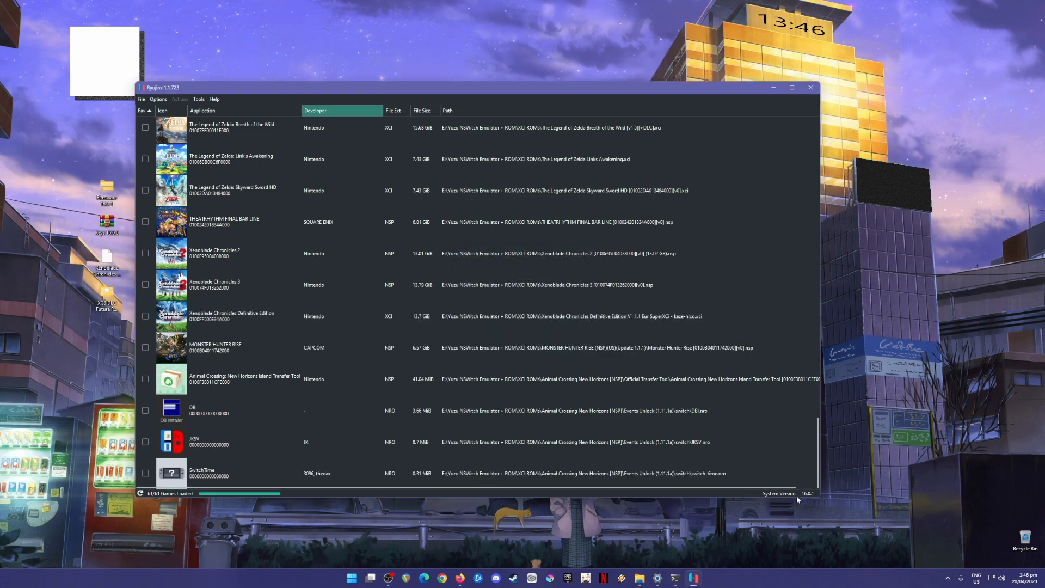
pyautogui.moveTo(814, 497)
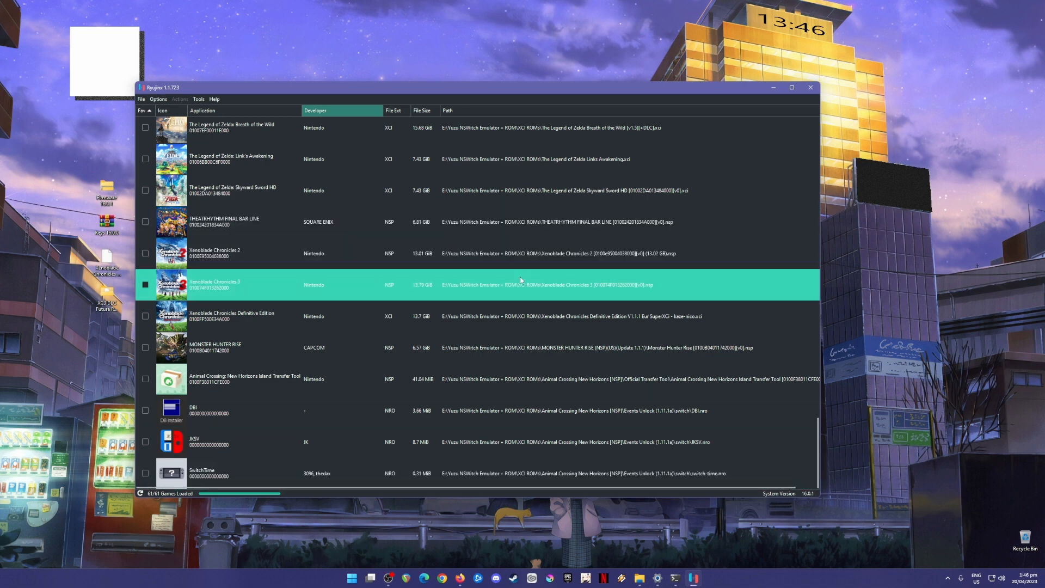
# Step: Browse the game list, selecting Xenoblade Chronicles 2 and Xenoblade Chronicles 3
pyautogui.click(267, 347)
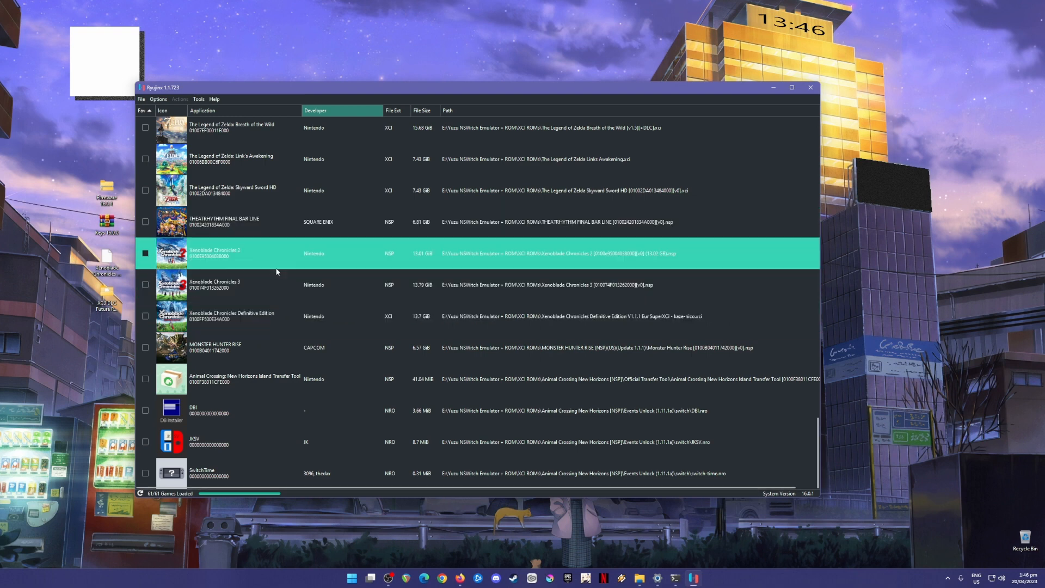
pyautogui.click(273, 285)
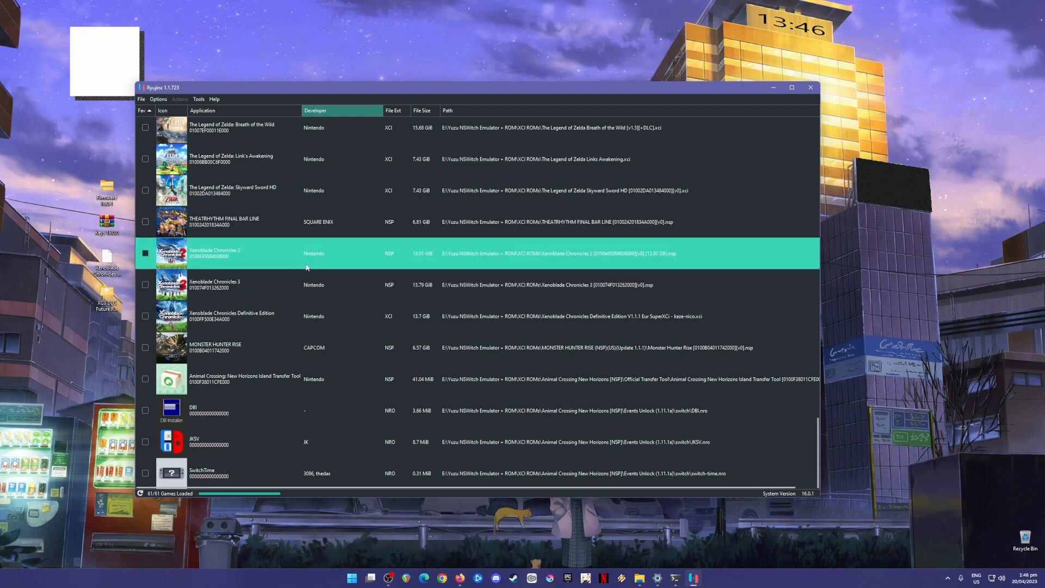
pyautogui.click(267, 284)
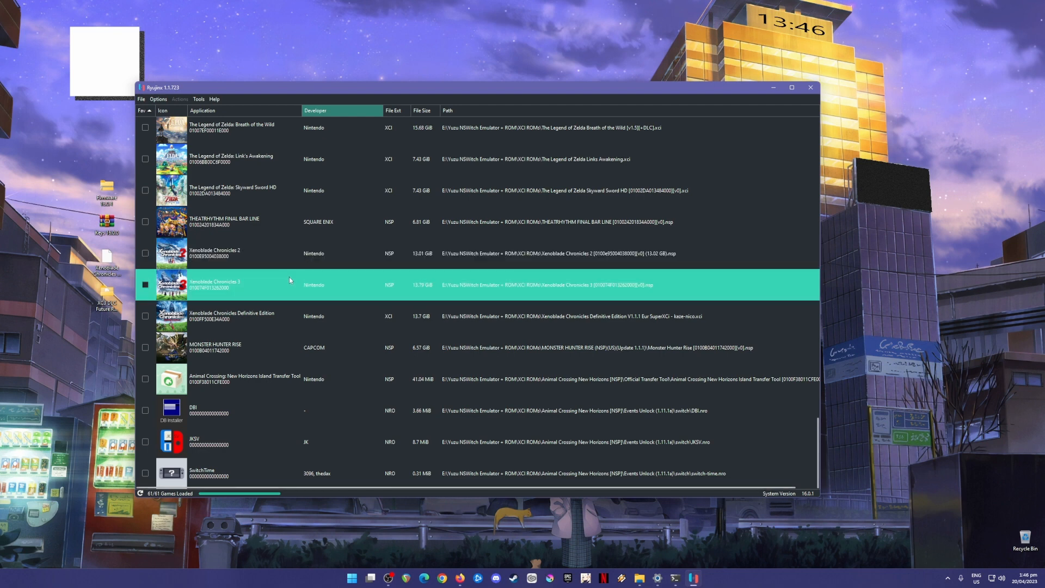
pyautogui.click(215, 253)
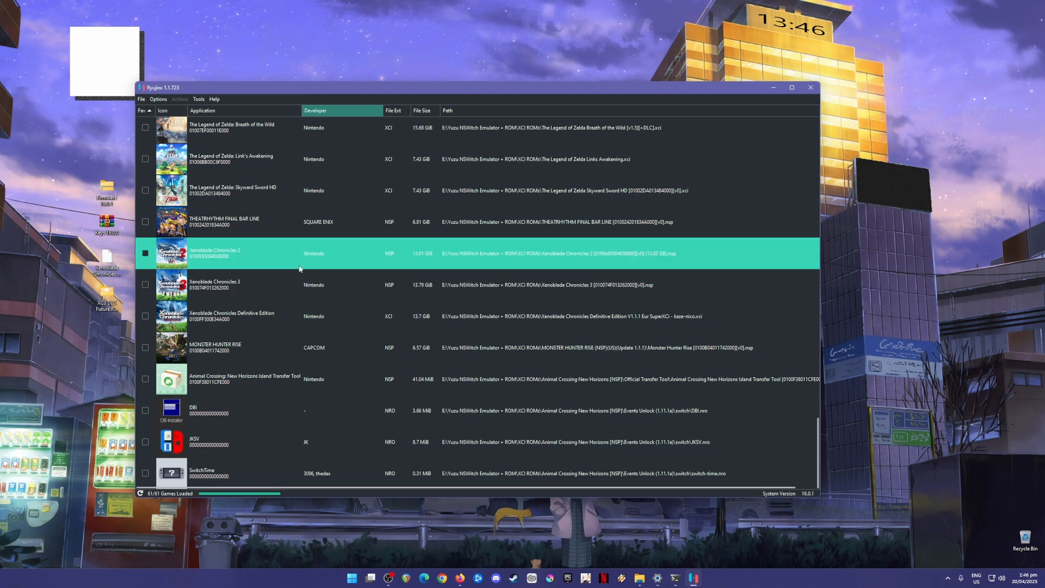
# Step: Open Options > Settings and go to the Input page with eight player slots
pyautogui.click(157, 98)
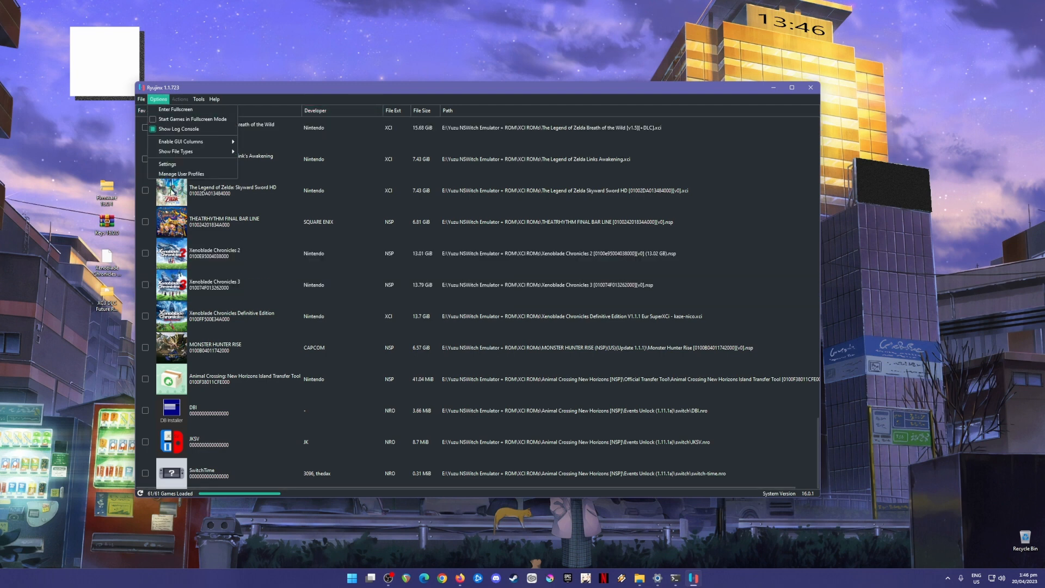
pyautogui.click(167, 163)
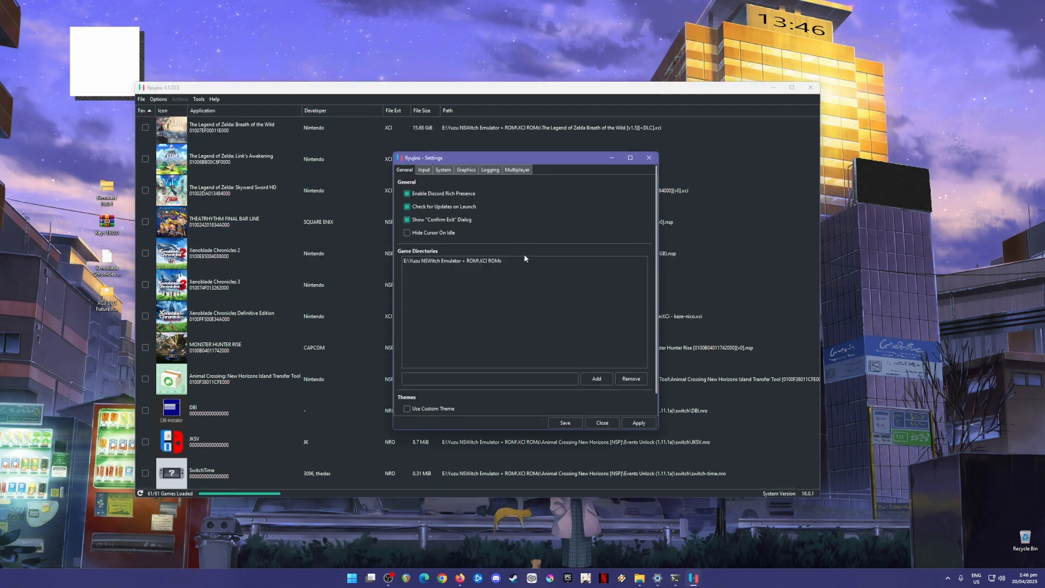
pyautogui.moveTo(563, 246)
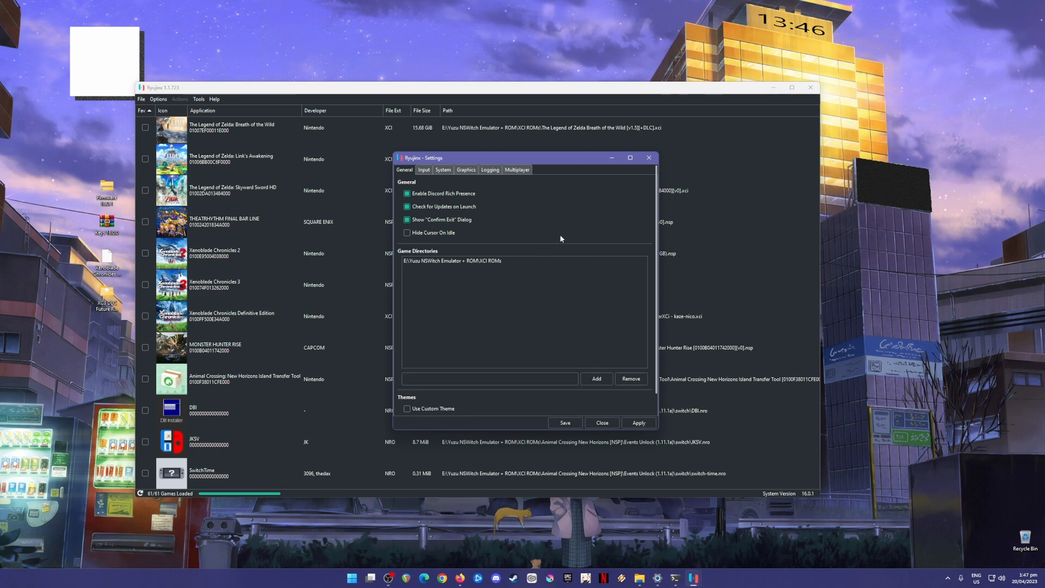
pyautogui.moveTo(605, 288)
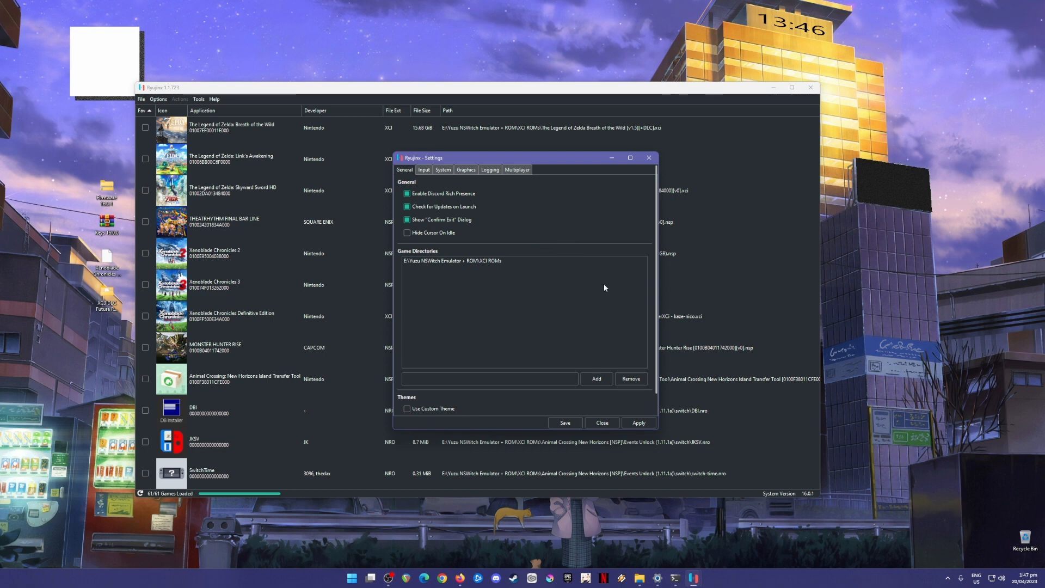
pyautogui.moveTo(588, 266)
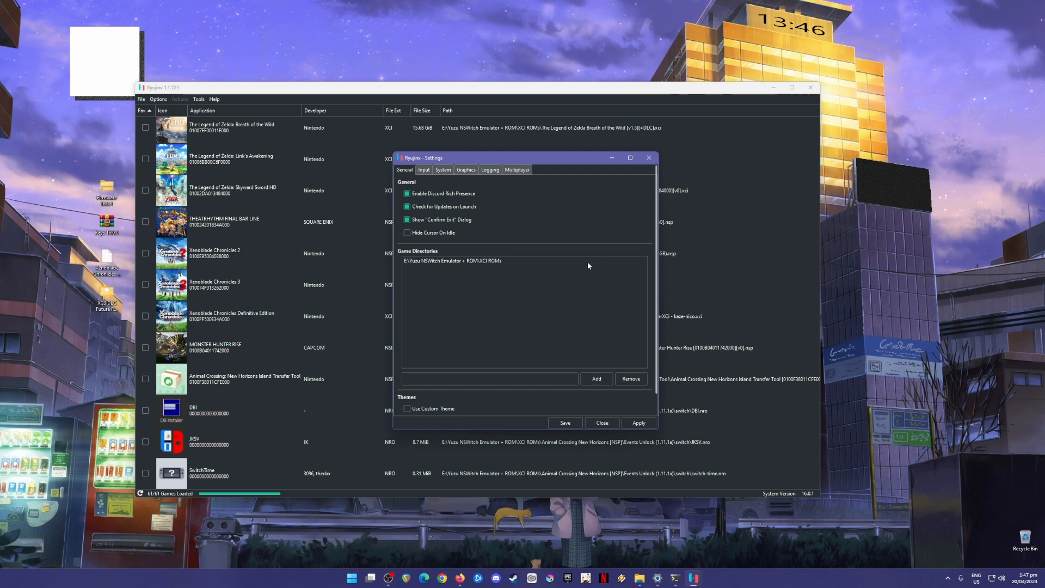
pyautogui.moveTo(527, 259)
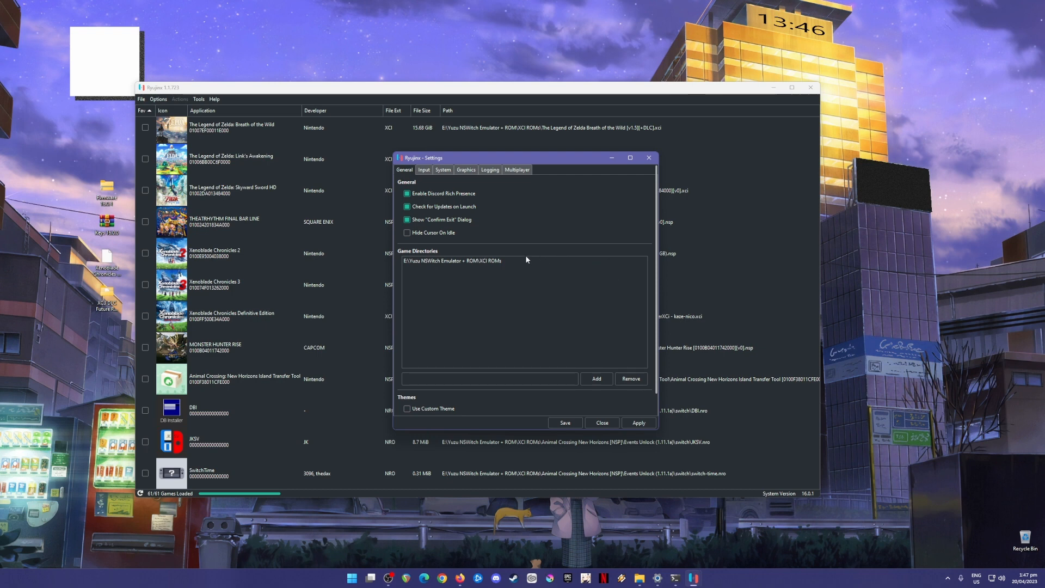
pyautogui.moveTo(515, 270)
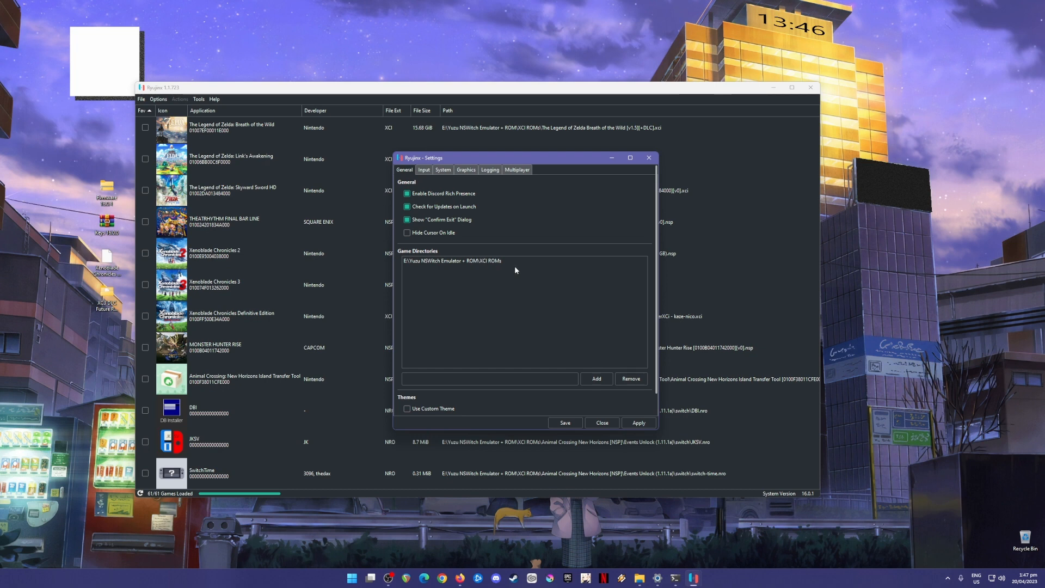
pyautogui.moveTo(458, 286)
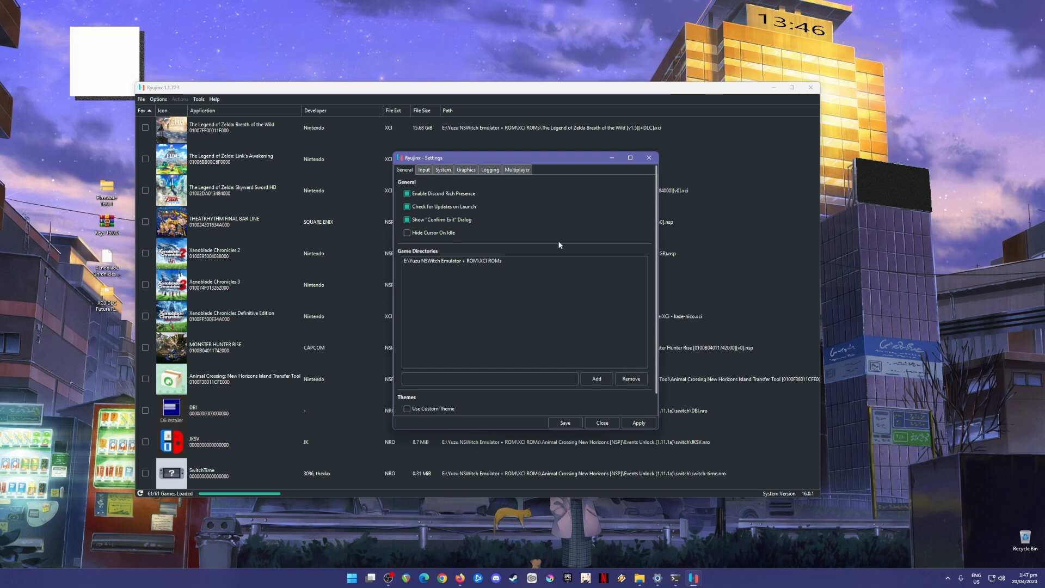
pyautogui.click(443, 169)
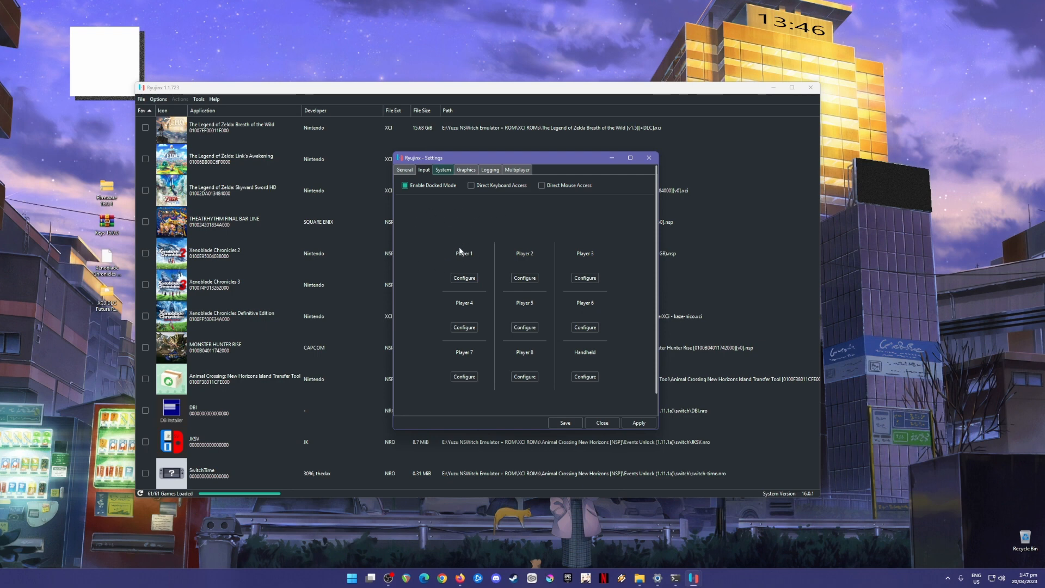
# Step: Open Player 1's controller configuration showing the default Pro Controller mapping
pyautogui.click(463, 278)
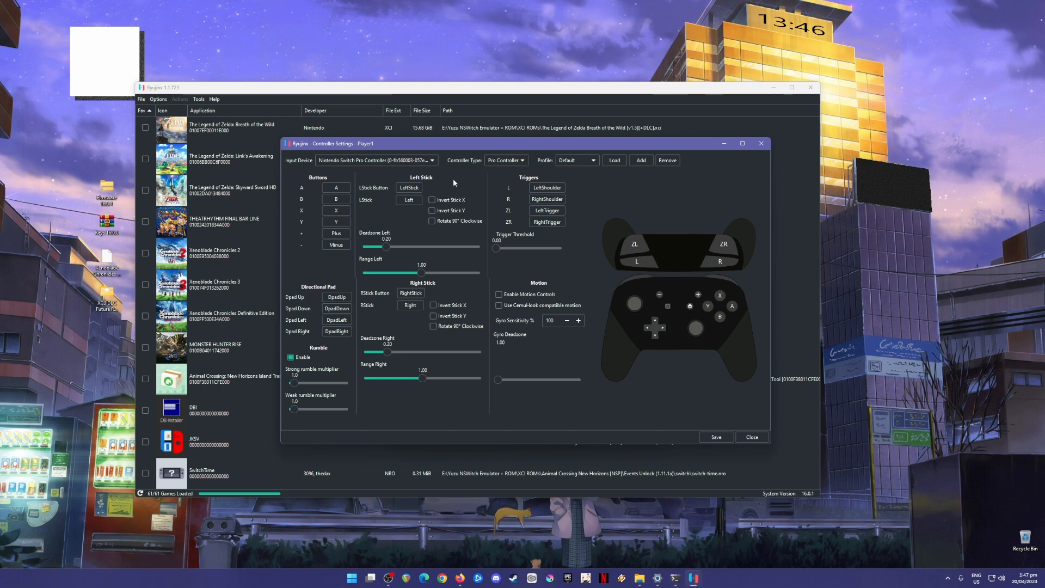
pyautogui.moveTo(581, 256)
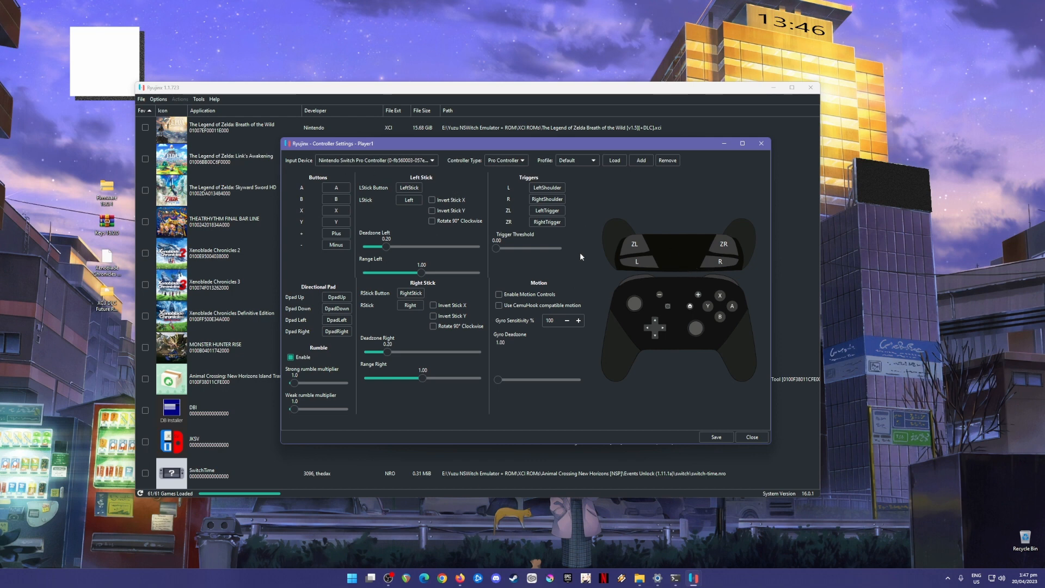
pyautogui.moveTo(698, 321)
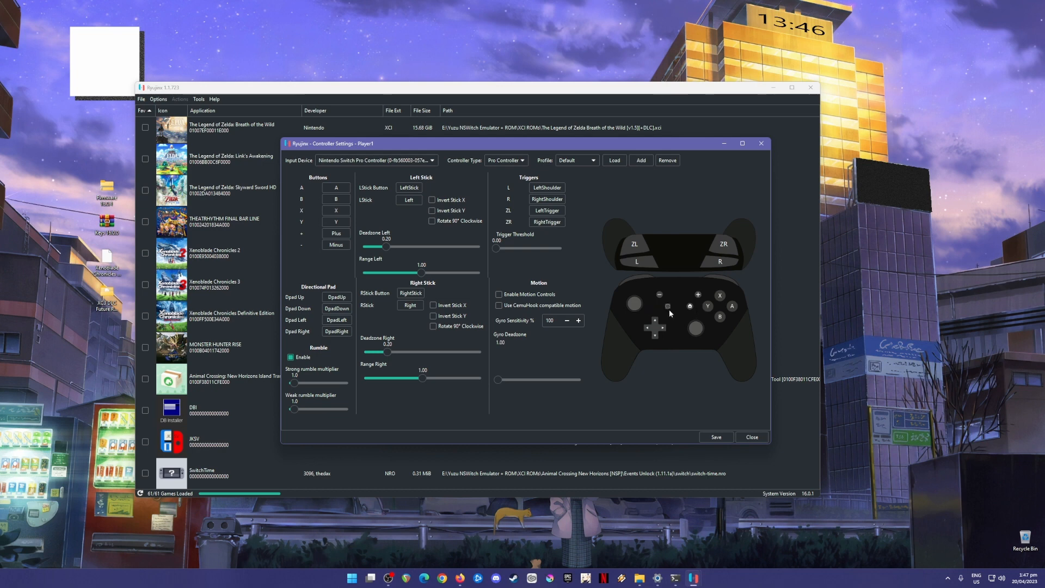
pyautogui.moveTo(671, 300)
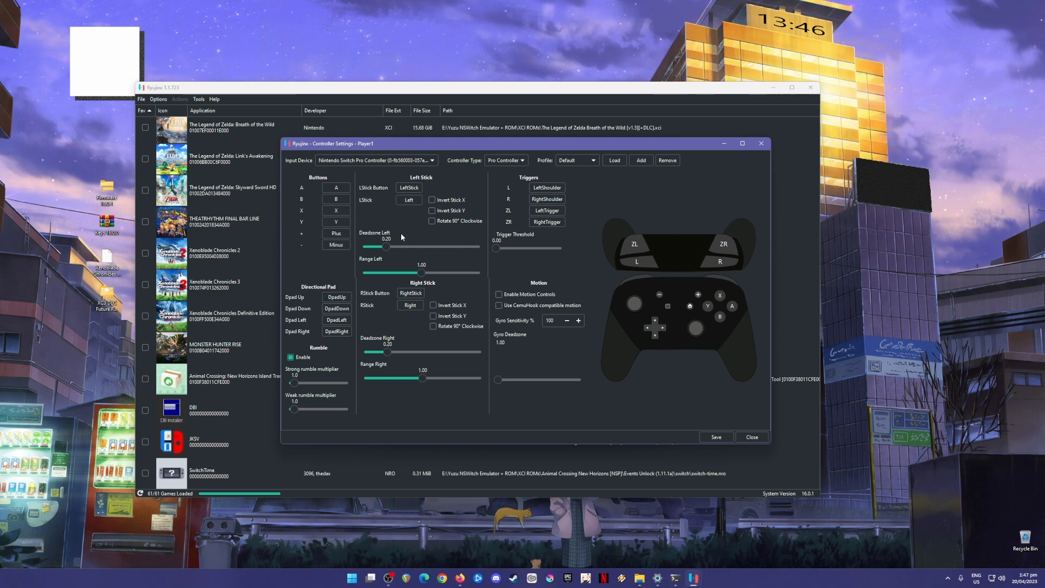
pyautogui.moveTo(389, 240)
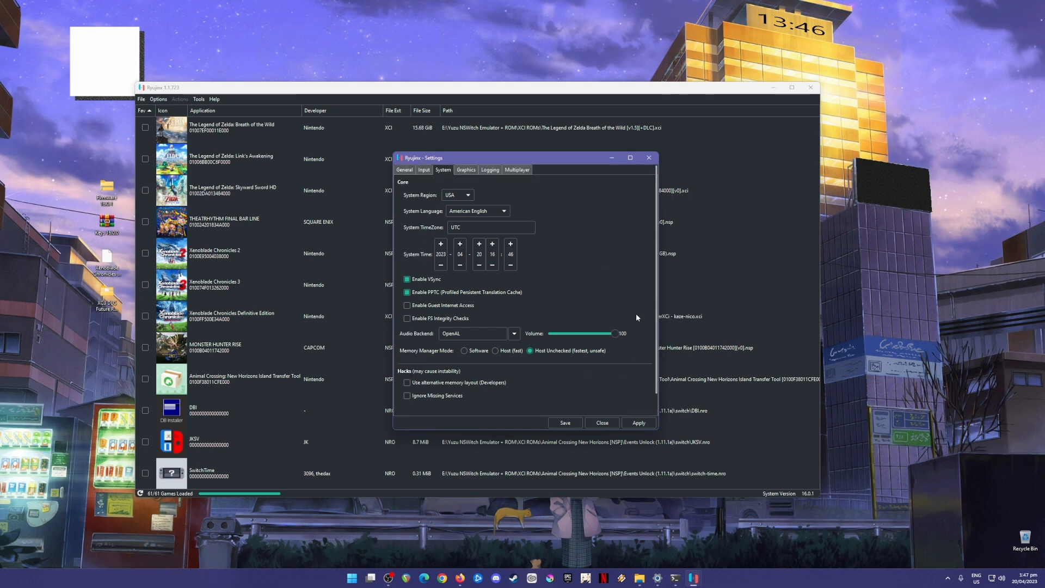
# Step: Set the Vulkan resolution scale to 2x (1440p/2160p) on the Graphics page
pyautogui.click(466, 170)
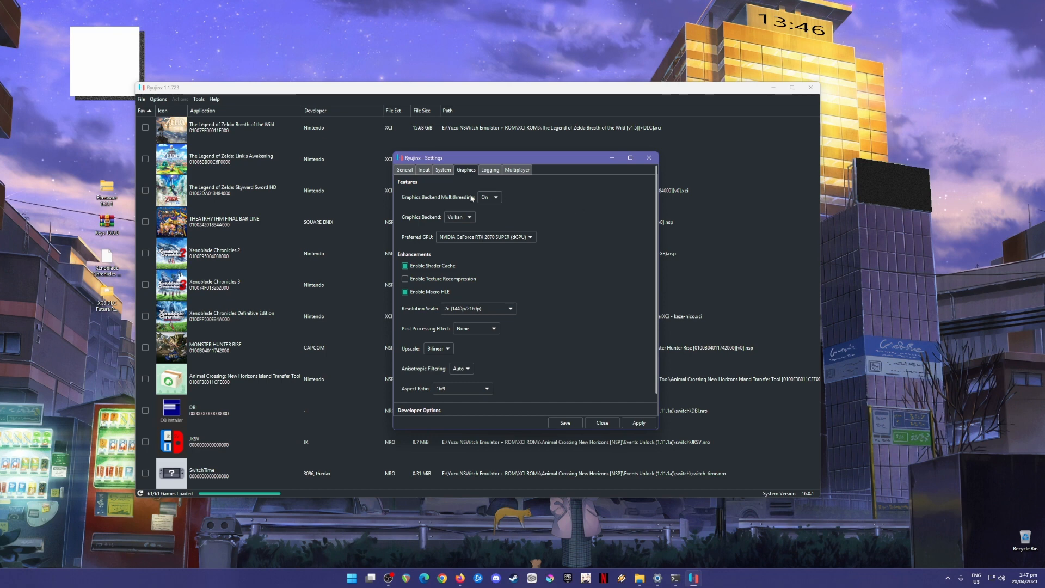
pyautogui.moveTo(405, 207)
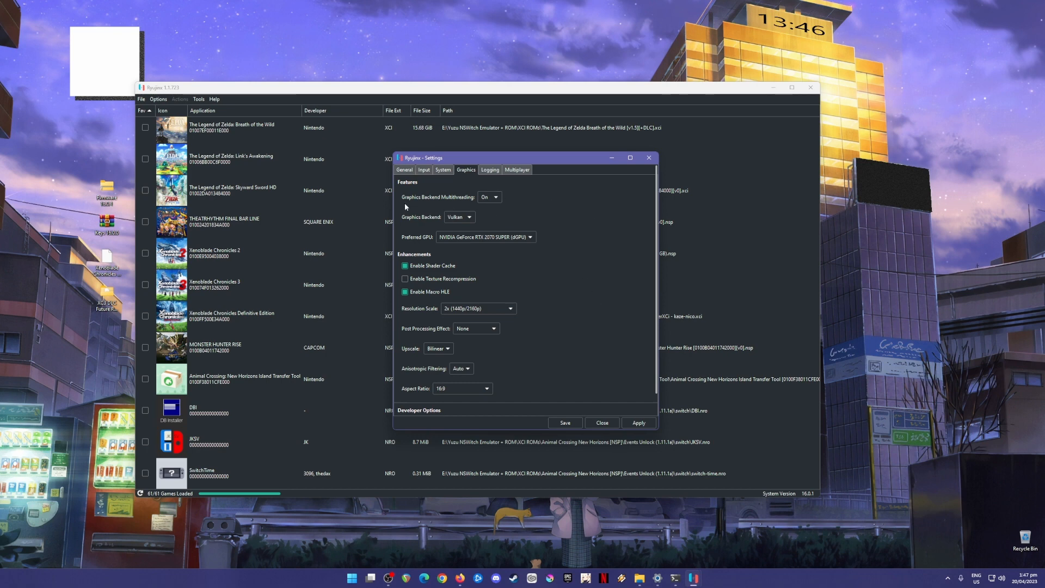
pyautogui.moveTo(419, 224)
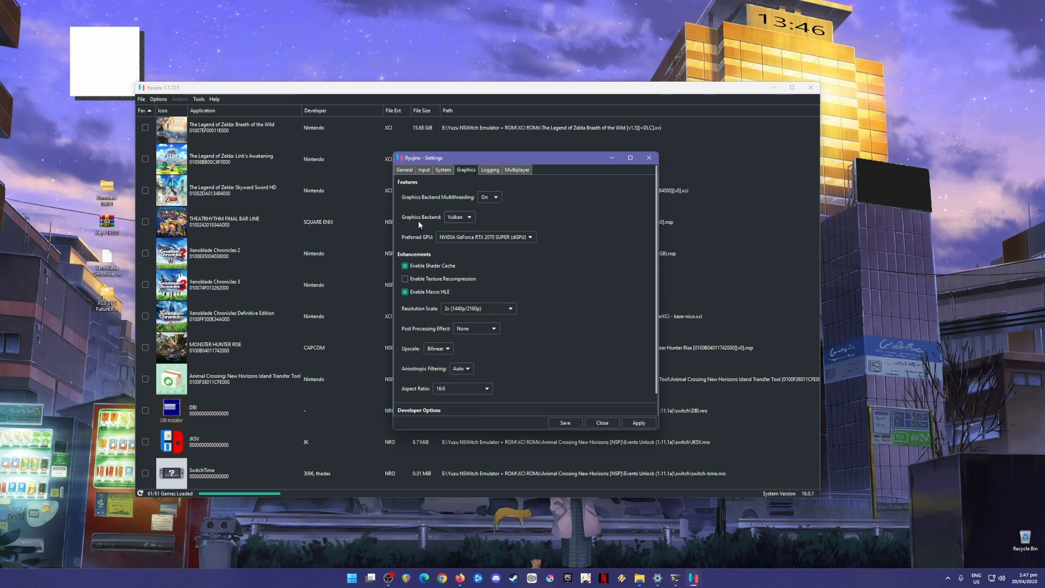
pyautogui.moveTo(429, 248)
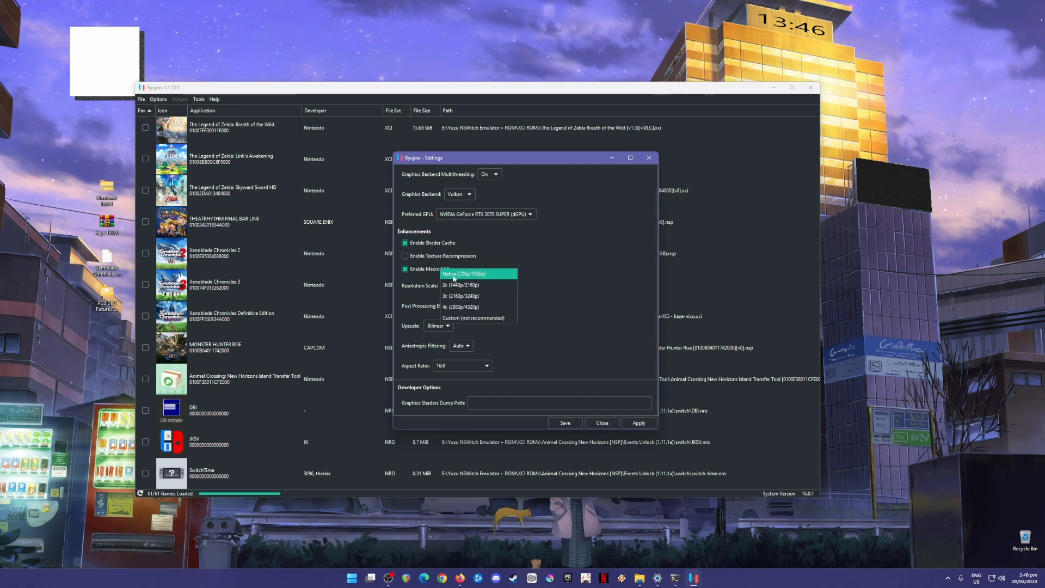
pyautogui.moveTo(460, 285)
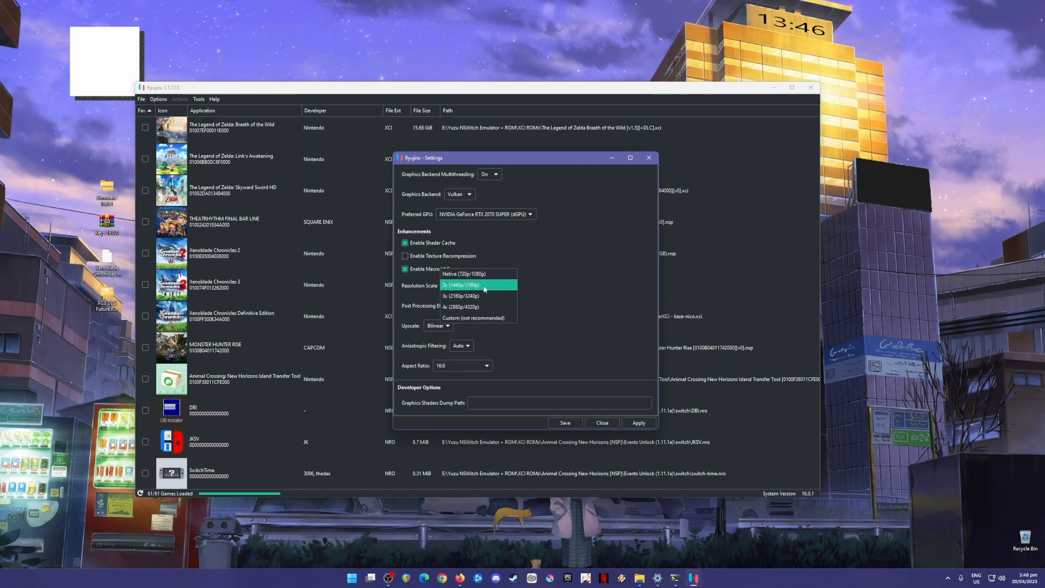
pyautogui.click(477, 284)
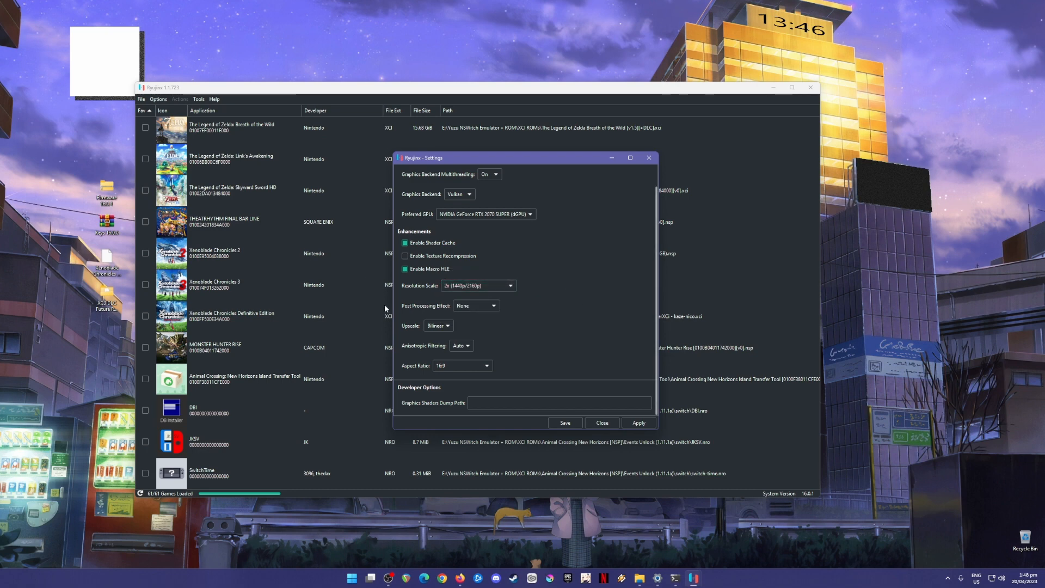
pyautogui.moveTo(431, 337)
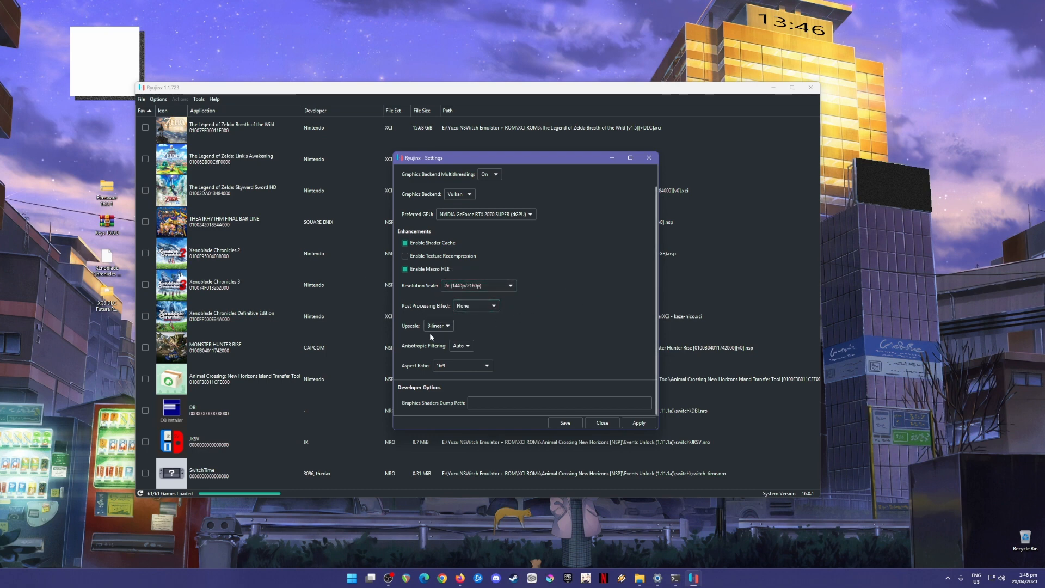
pyautogui.moveTo(483, 352)
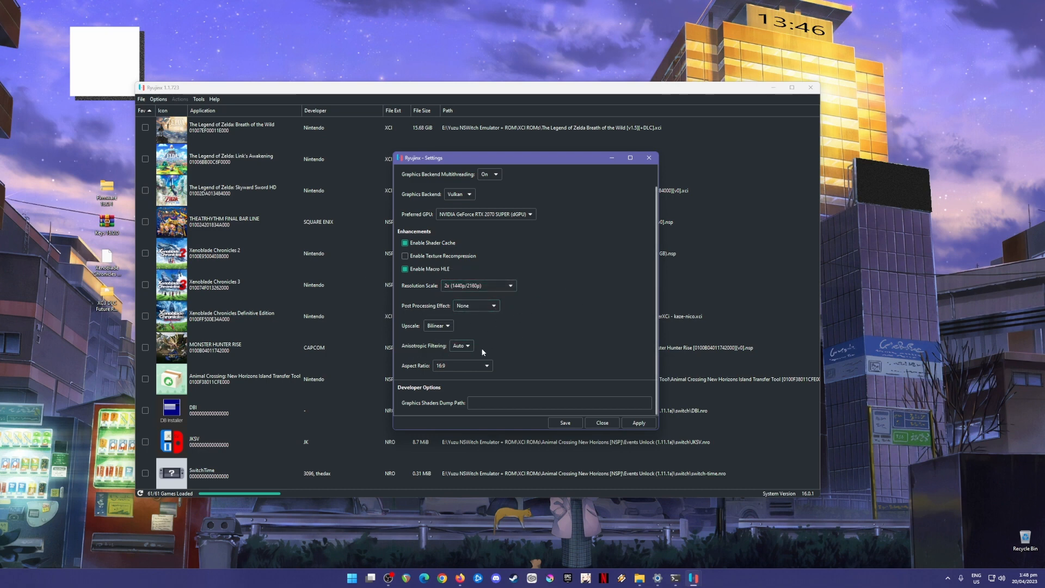
pyautogui.moveTo(633, 399)
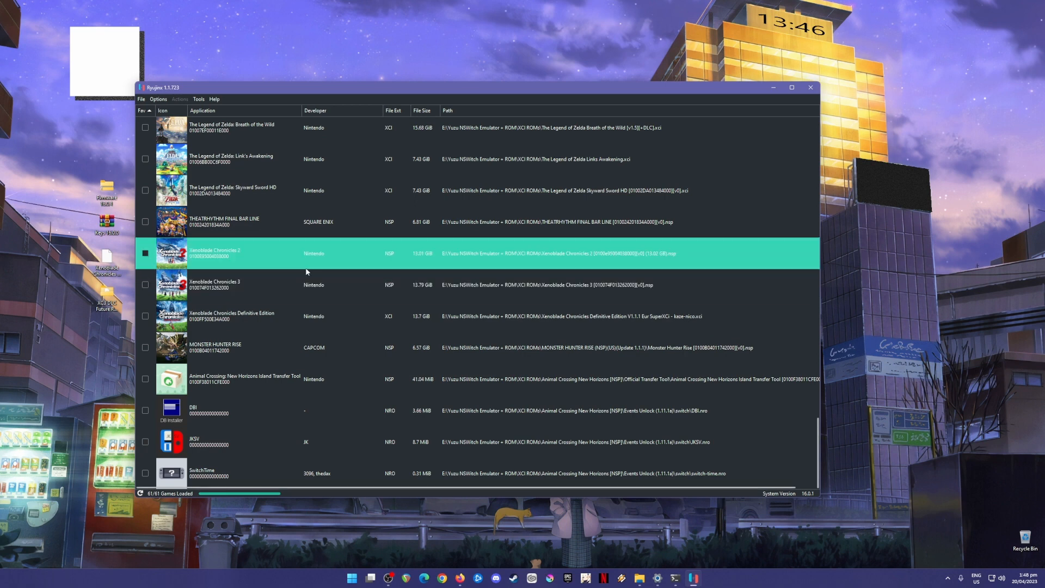
pyautogui.click(234, 284)
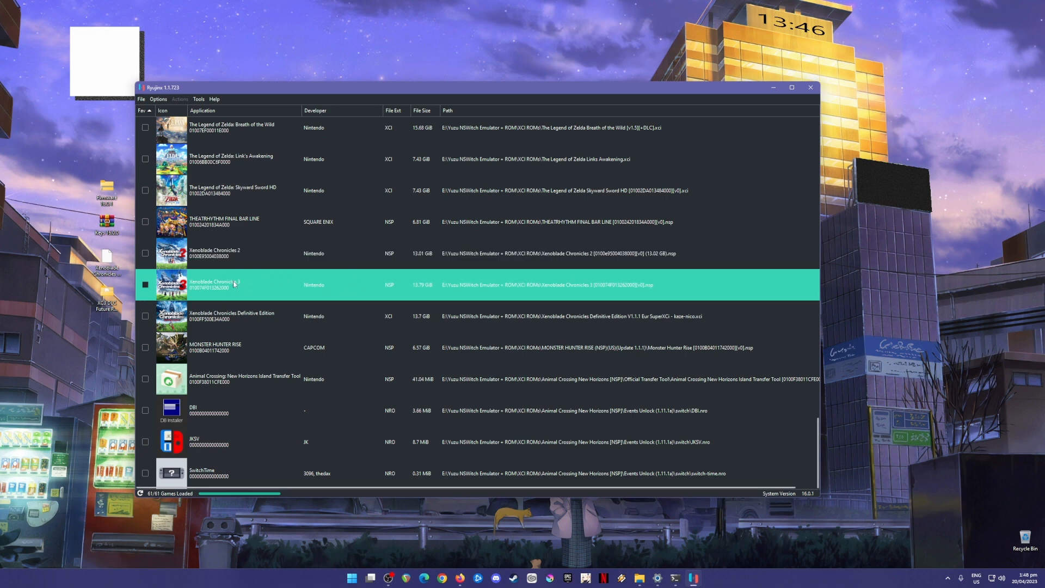
pyautogui.rightClick(220, 285)
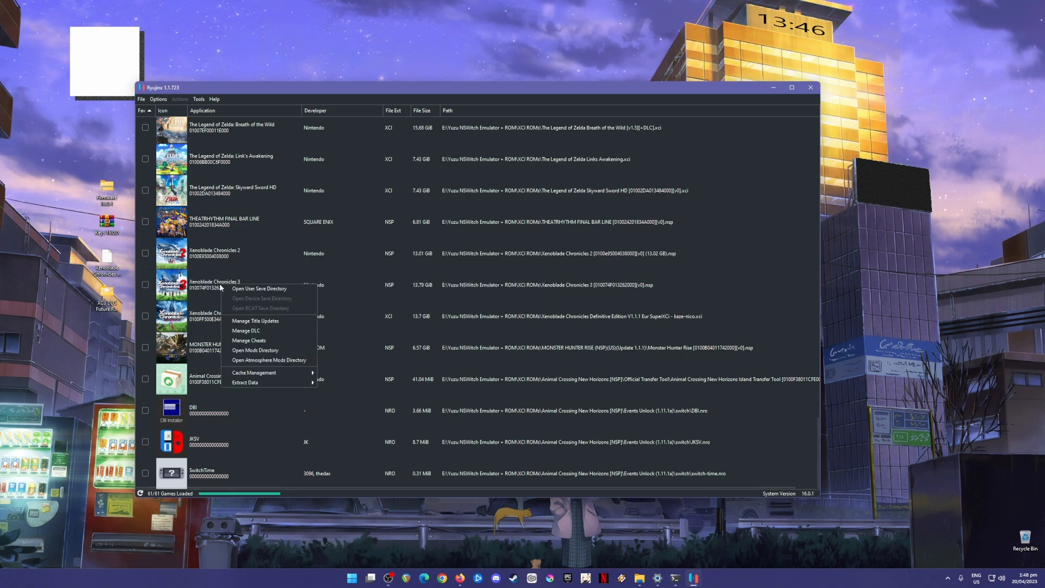
pyautogui.moveTo(256, 321)
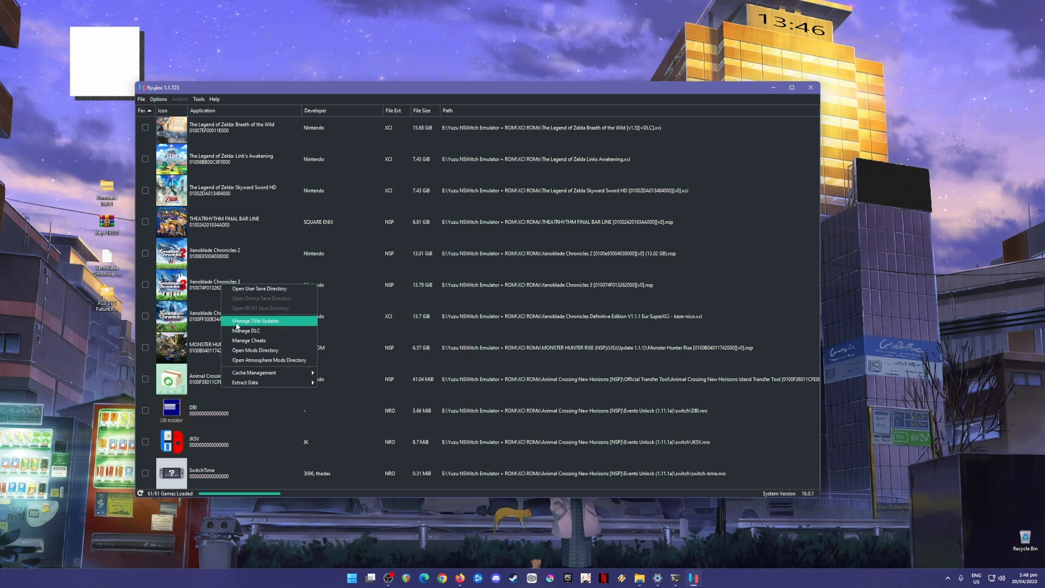
pyautogui.click(260, 320)
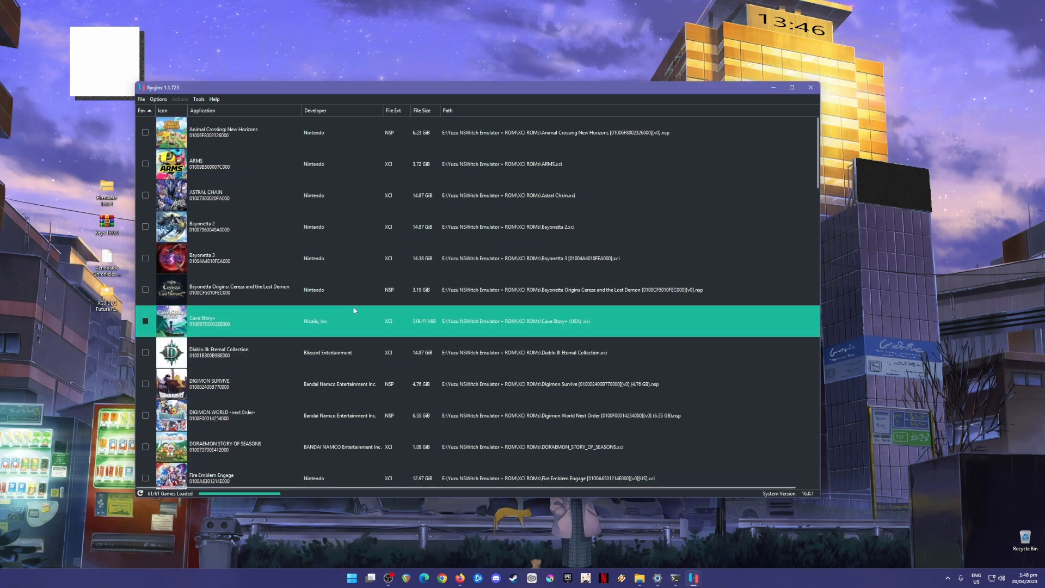
pyautogui.scroll(-3)
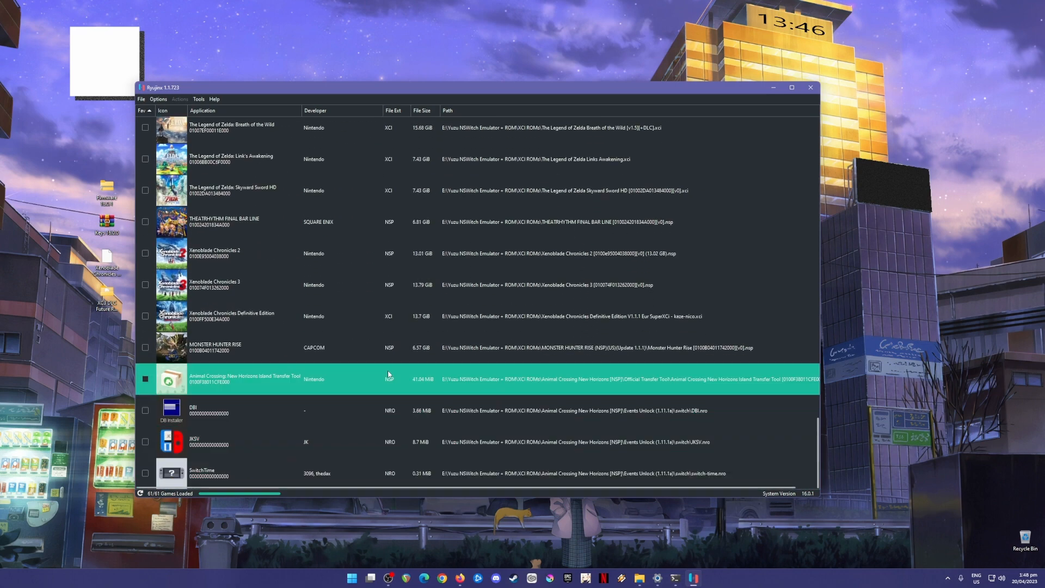
pyautogui.click(215, 284)
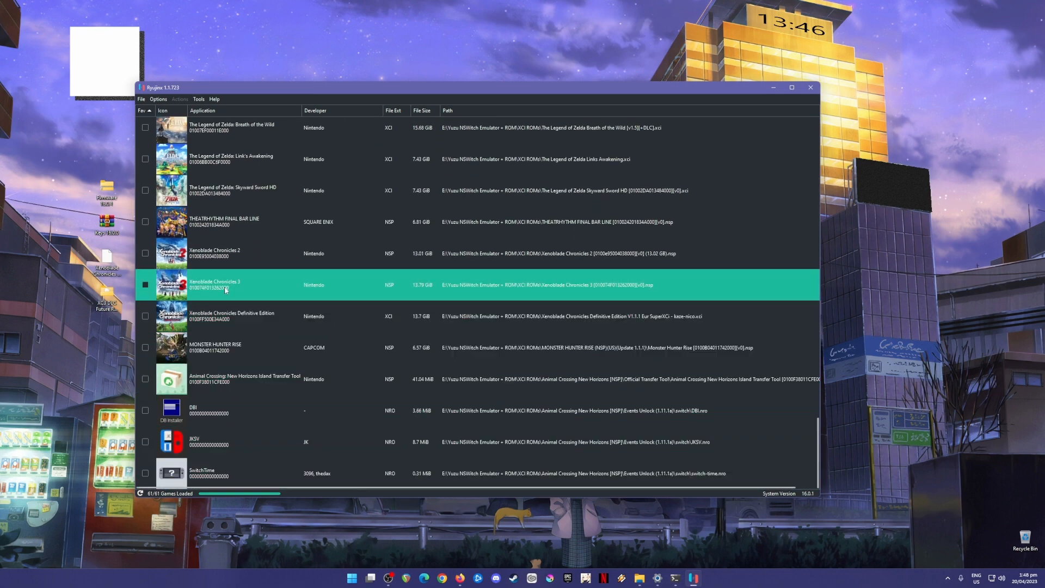
pyautogui.rightClick(225, 285)
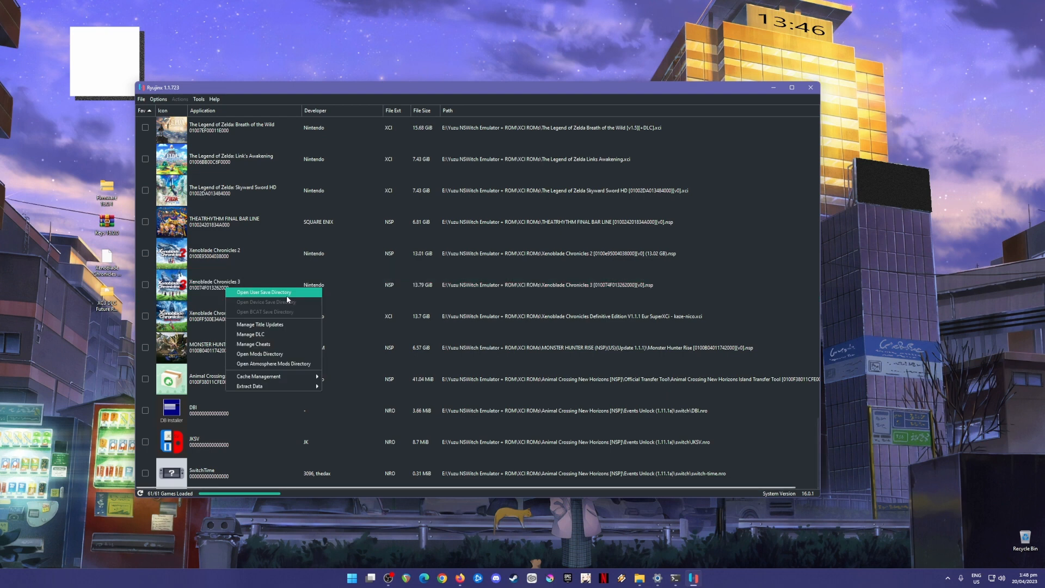
pyautogui.moveTo(267, 345)
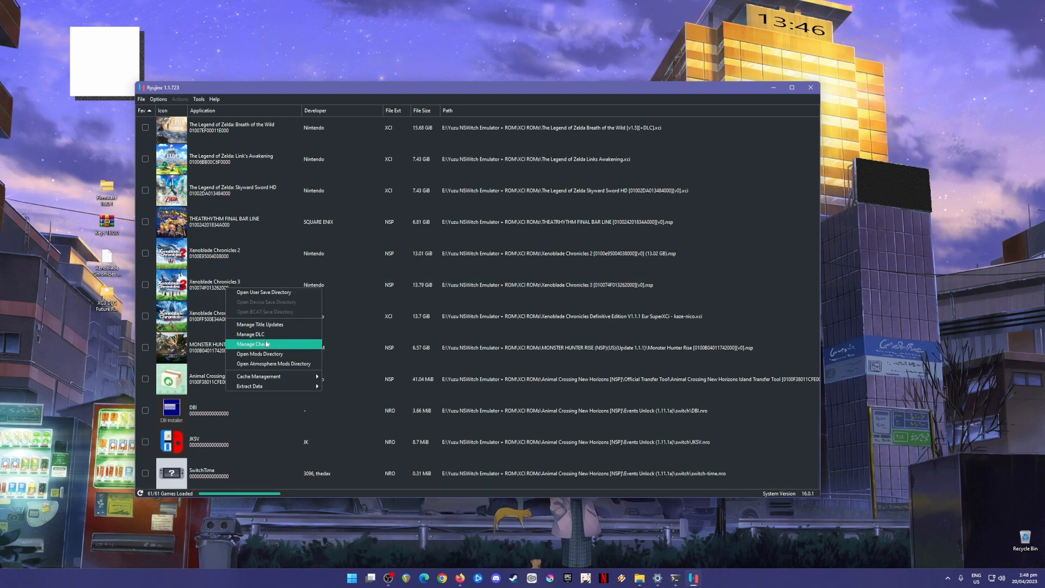
pyautogui.moveTo(252, 272)
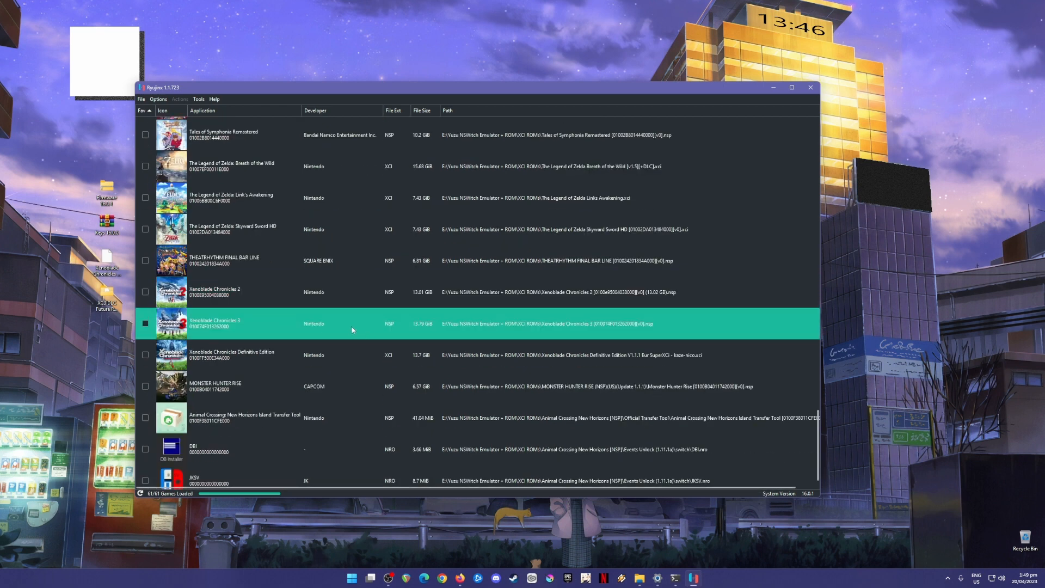
pyautogui.moveTo(344, 315)
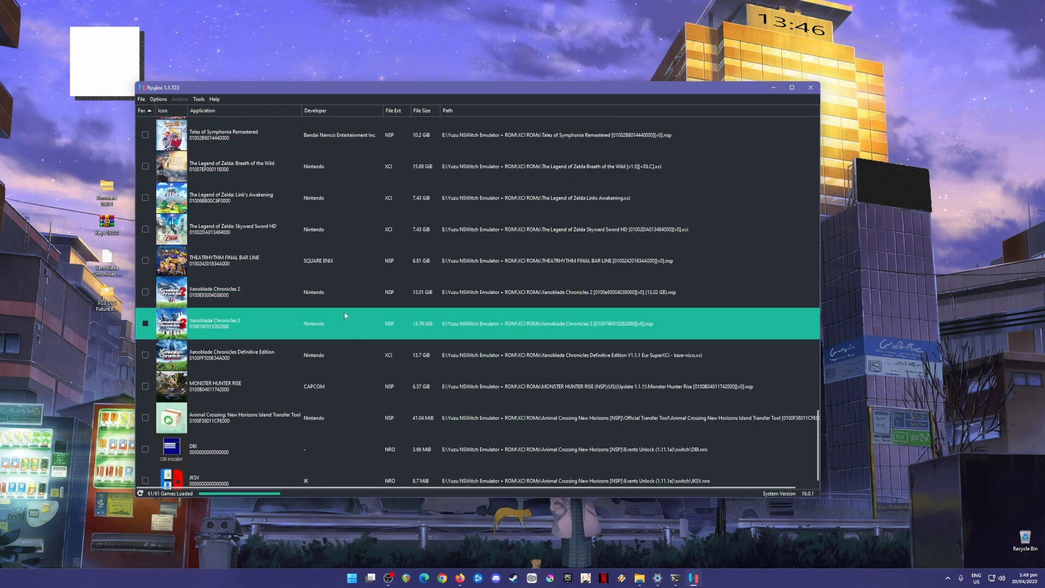
pyautogui.moveTo(352, 314)
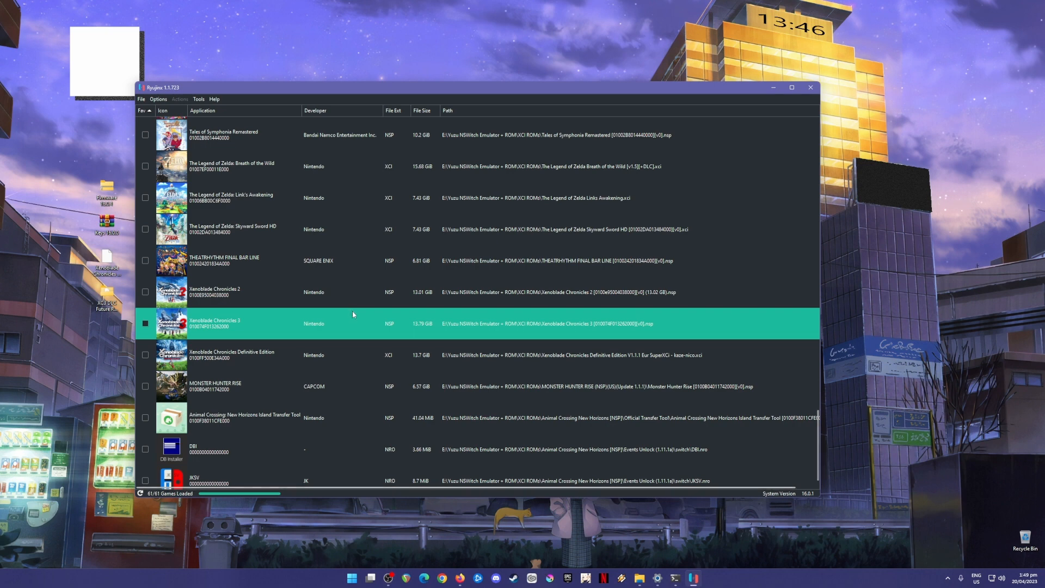
pyautogui.moveTo(354, 315)
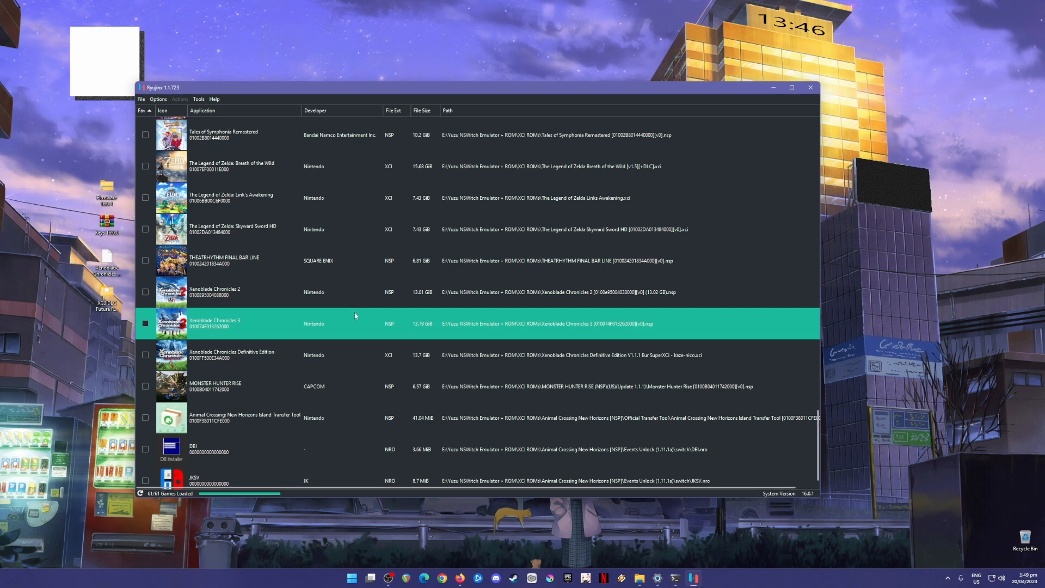
pyautogui.moveTo(358, 319)
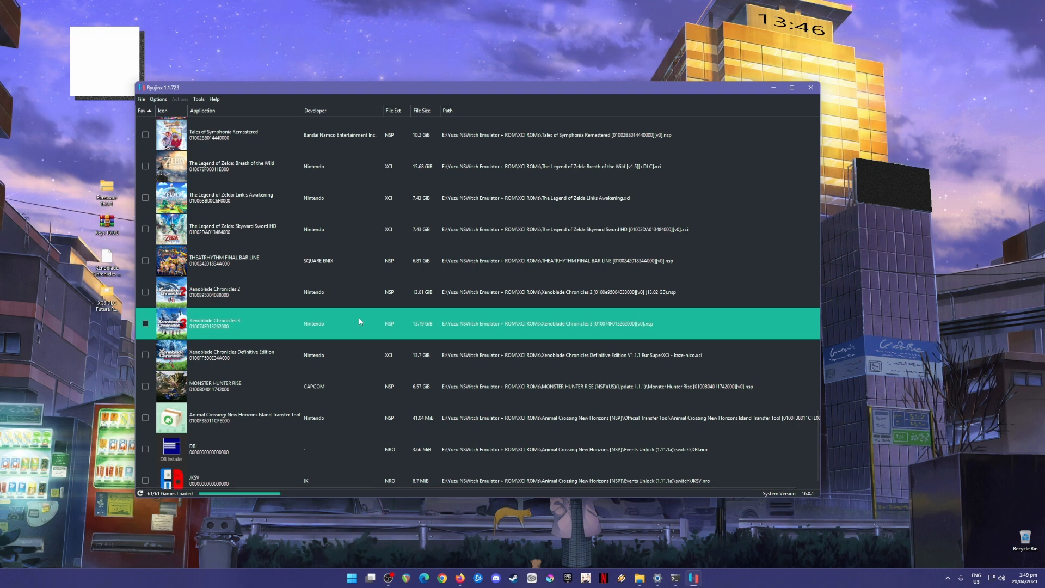
pyautogui.moveTo(364, 328)
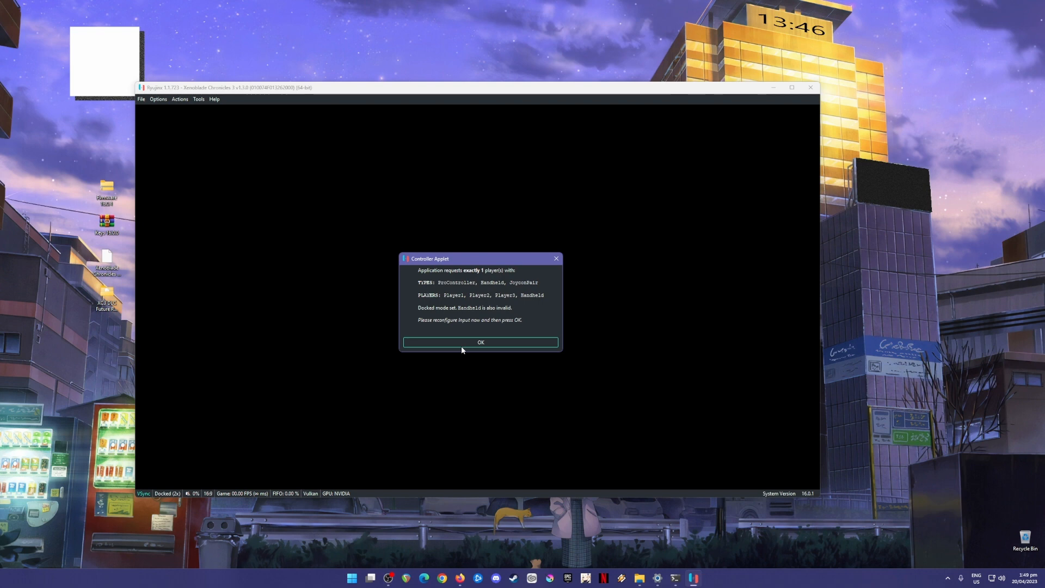
# Step: Dismiss the Controller Applet notice, let Xenoblade Chronicles 3 run, then close Ryujinx
pyautogui.click(480, 342)
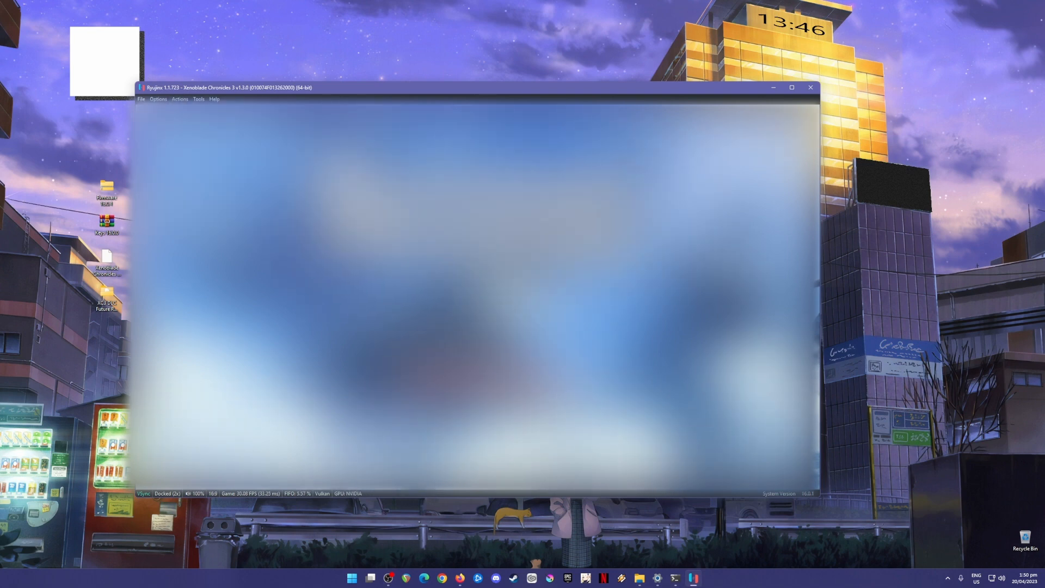
pyautogui.click(810, 88)
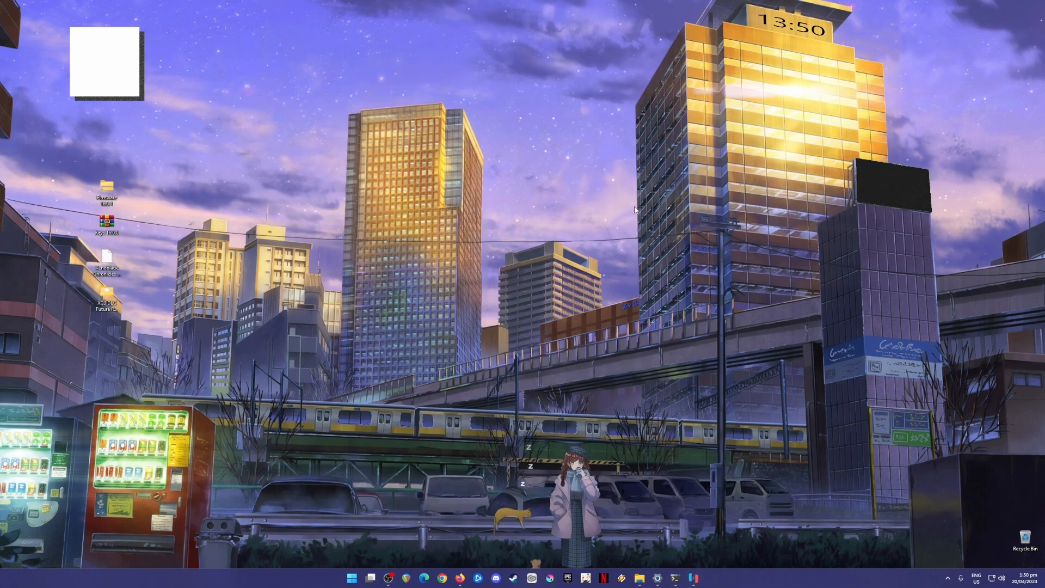